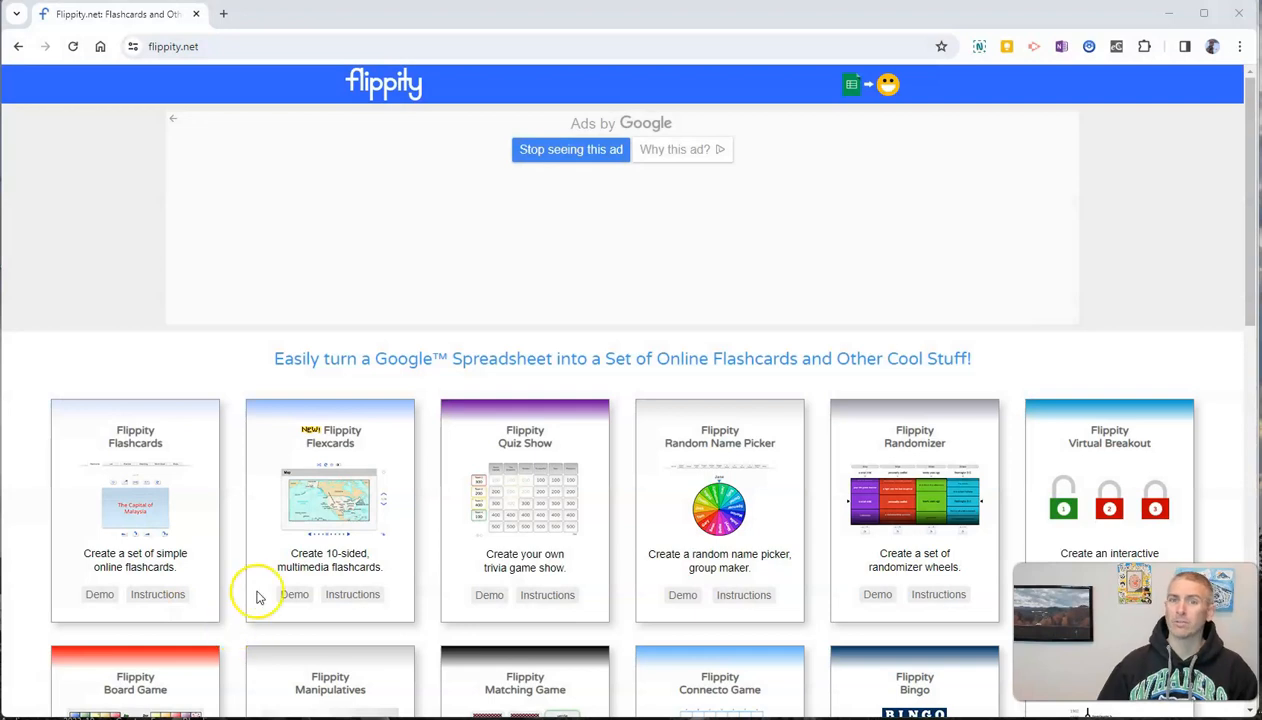
# - Scroll down the flippity.net home page until the MadLibs card and page footer are visible
pyautogui.scroll(-3)
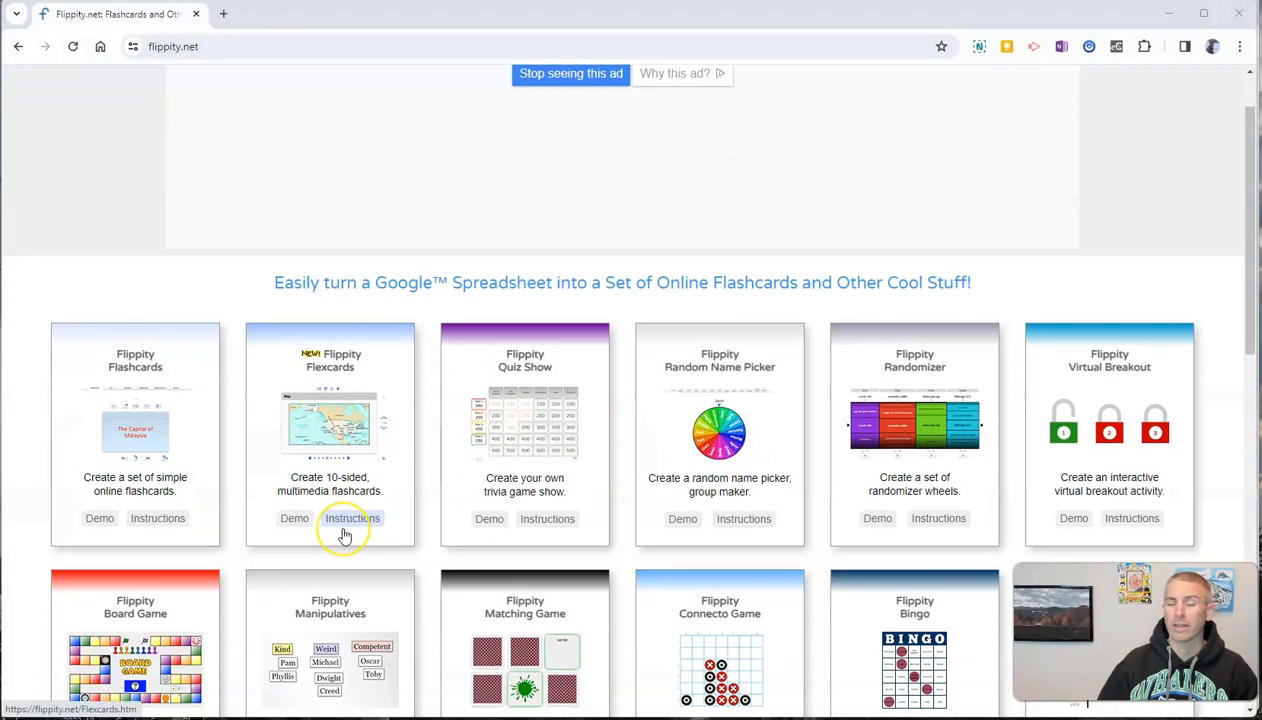
pyautogui.scroll(-3)
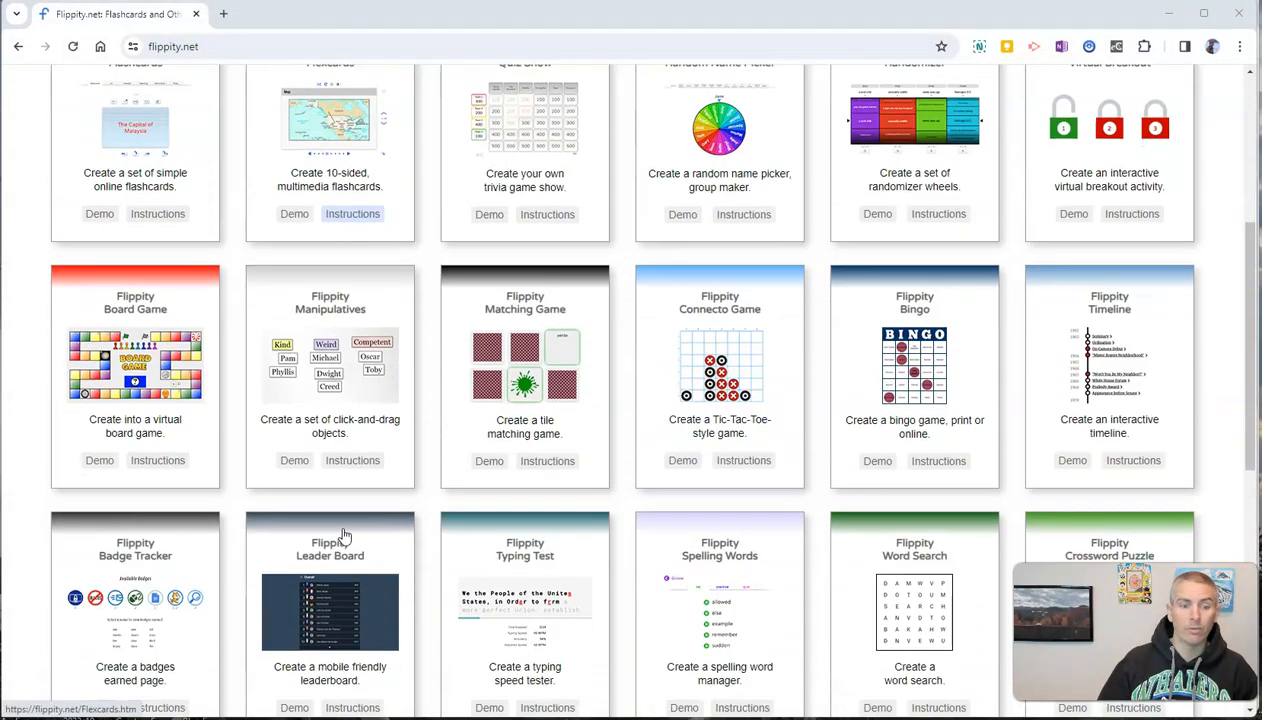
pyautogui.scroll(-3)
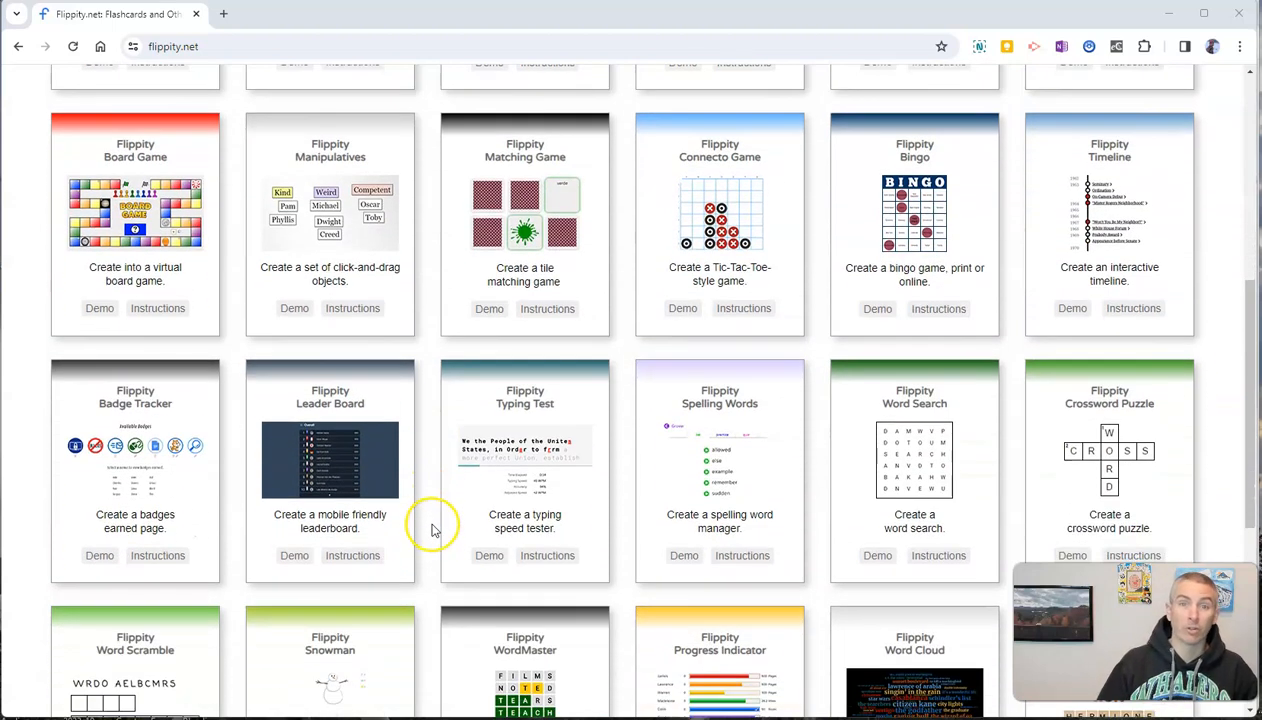
pyautogui.scroll(-3)
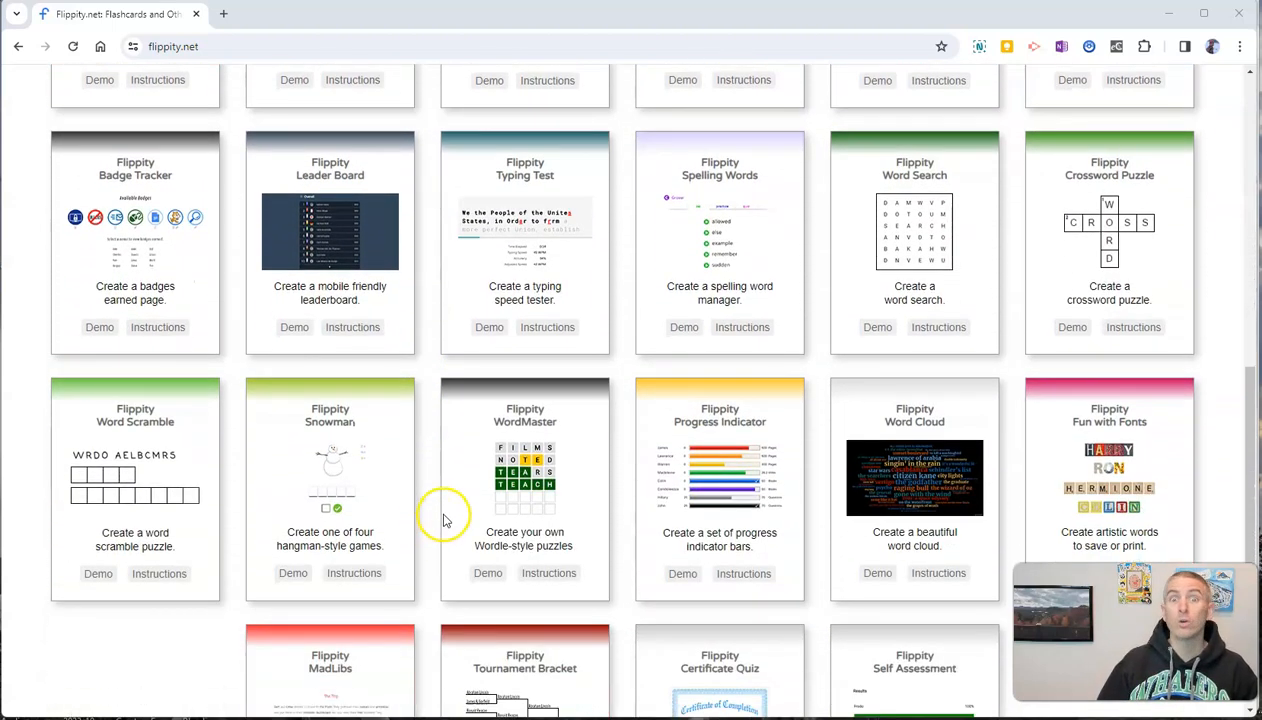
pyautogui.scroll(-3)
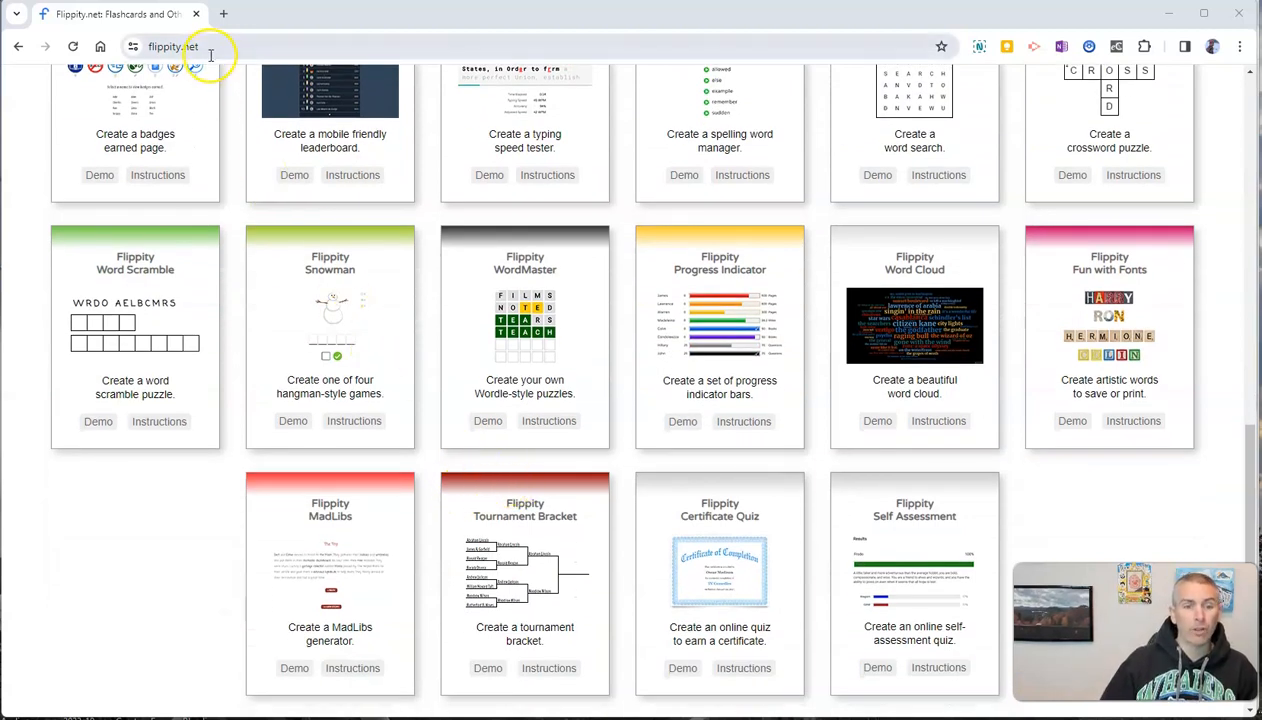
pyautogui.scroll(-3)
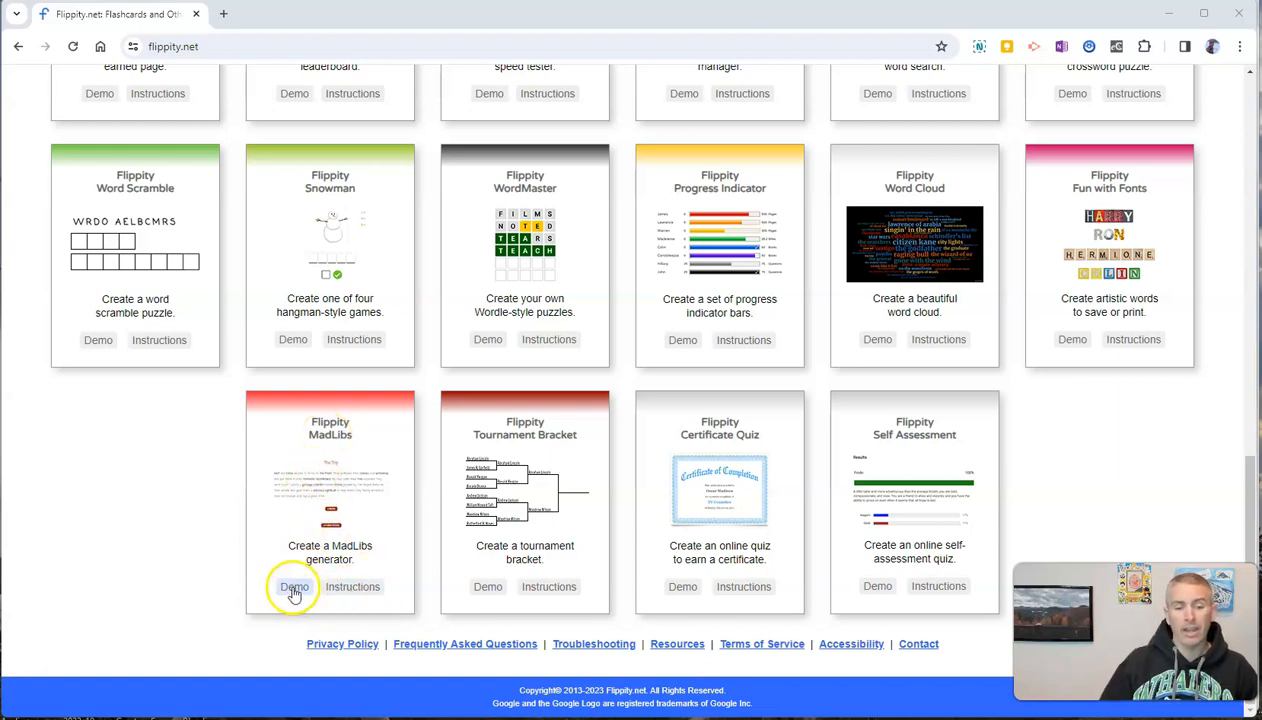
pyautogui.moveTo(294, 587)
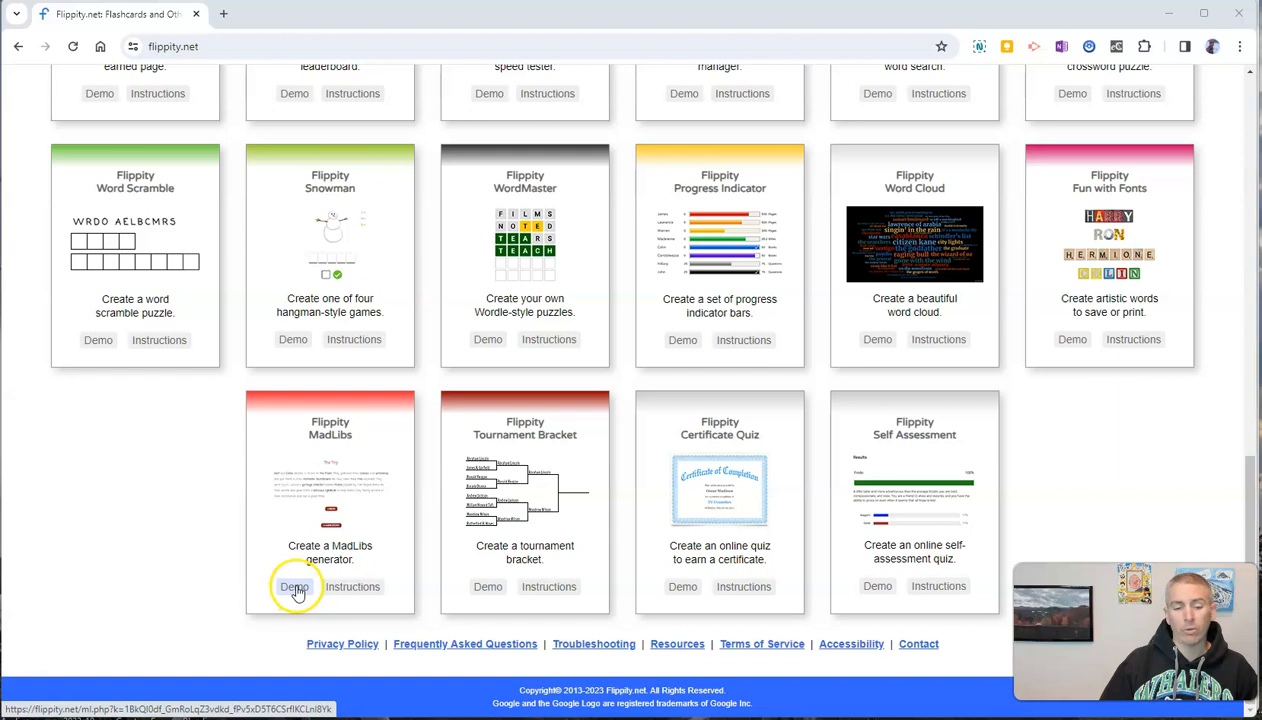
# - Launch the MadLibs demo and choose The Trip story
pyautogui.click(293, 587)
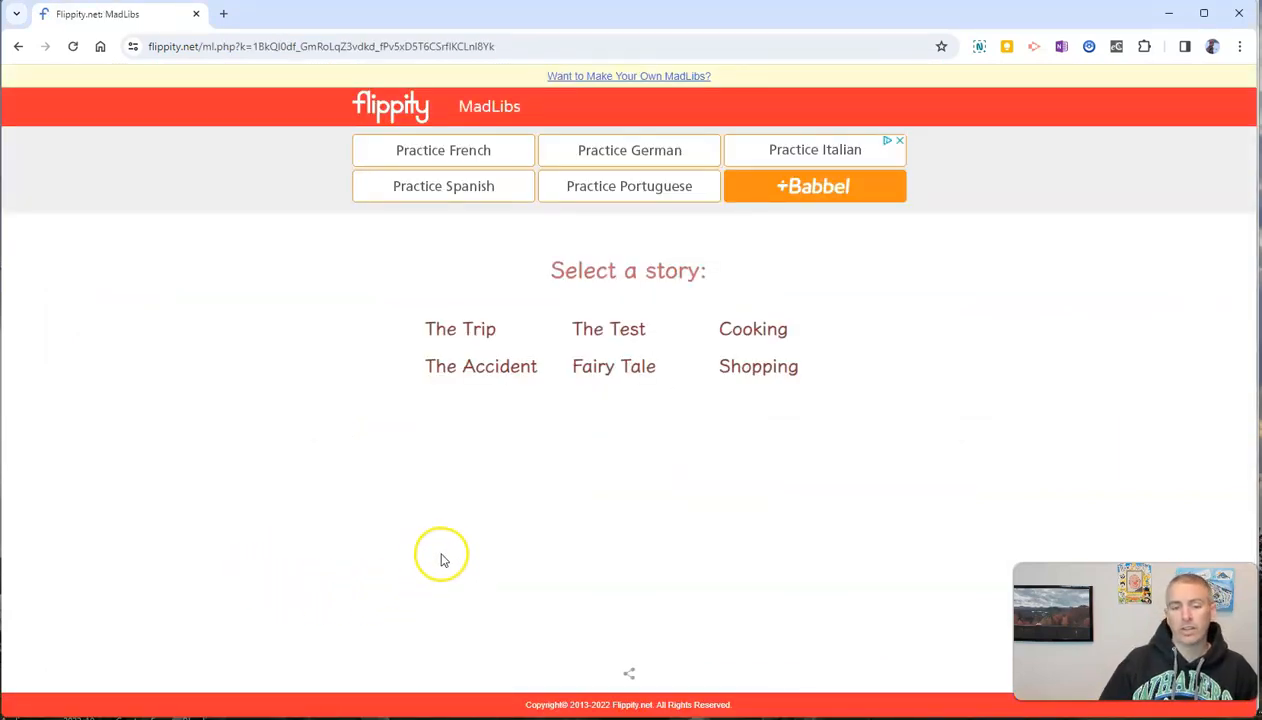
pyautogui.moveTo(468, 334)
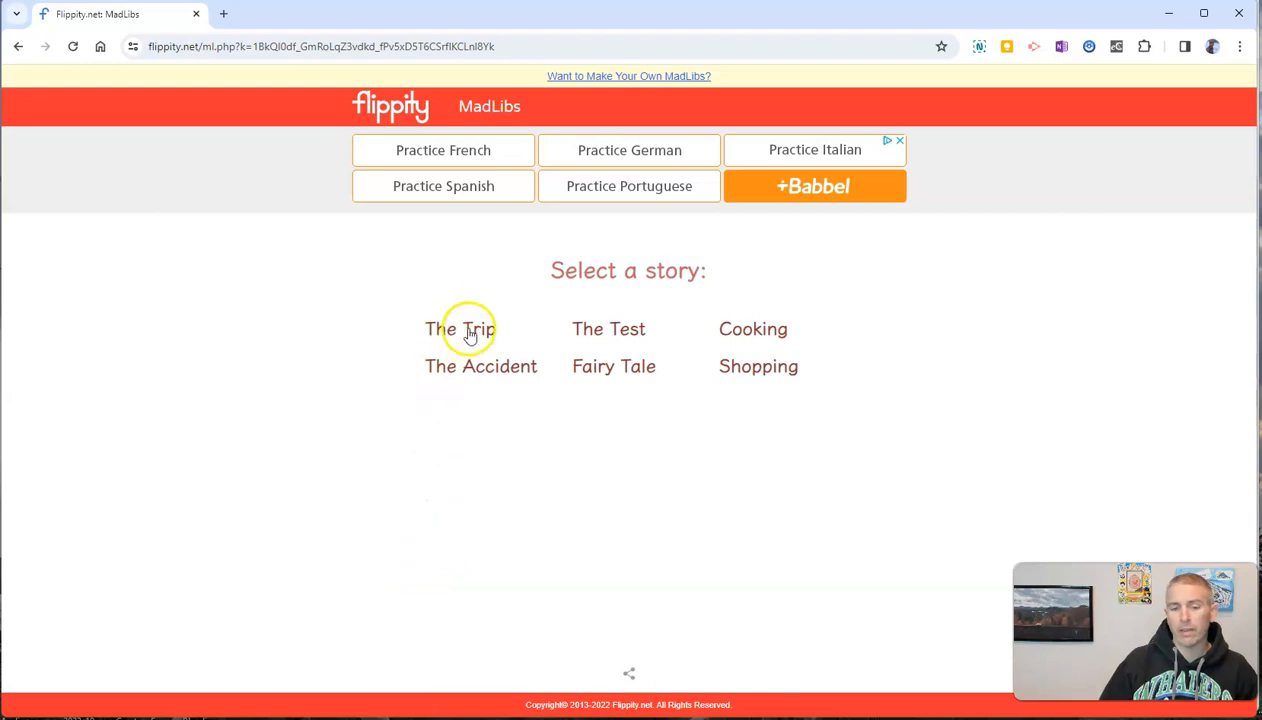
pyautogui.click(462, 328)
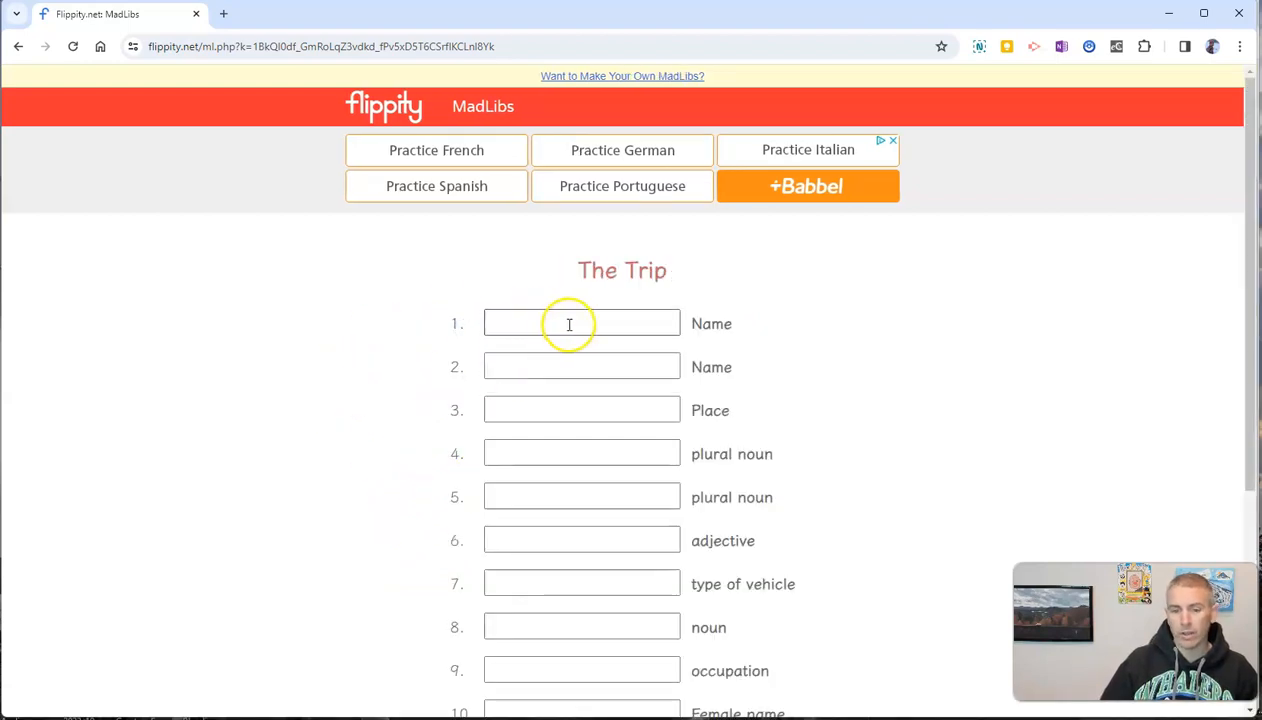
# - Fill in the word prompts, entering Tim for the second name and continuing down the form
pyautogui.click(581, 323)
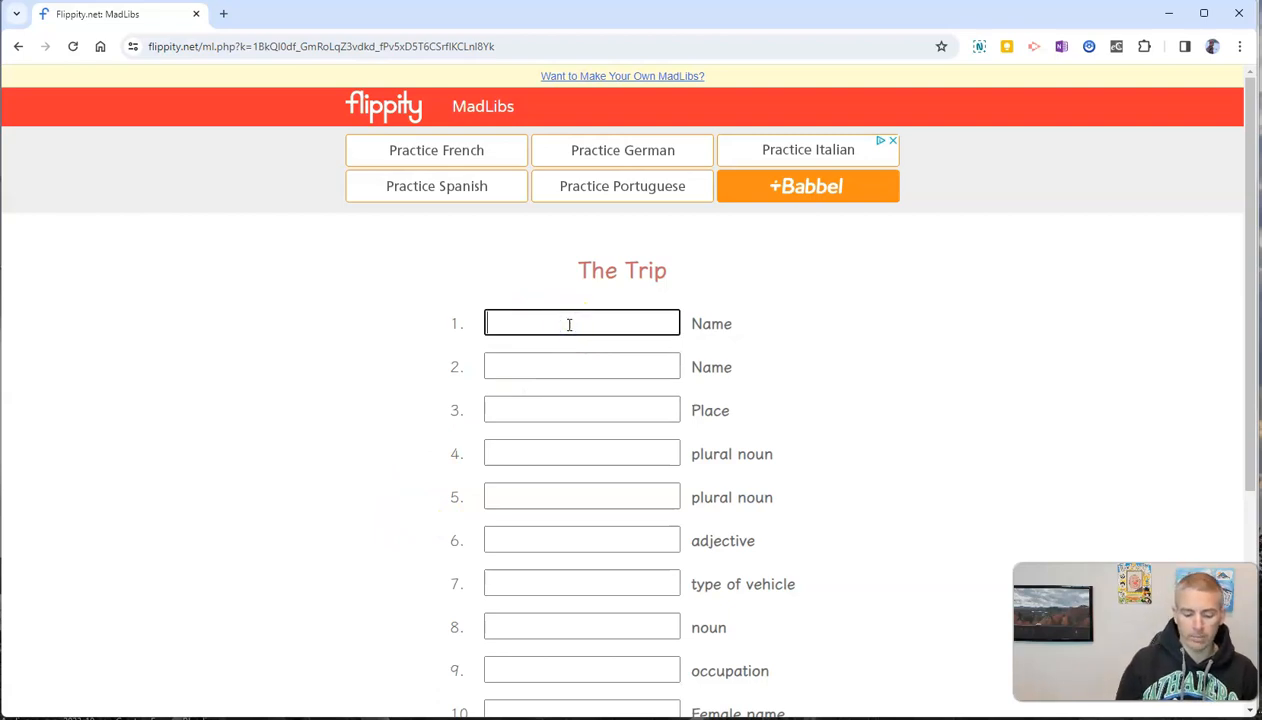
pyautogui.click(581, 366)
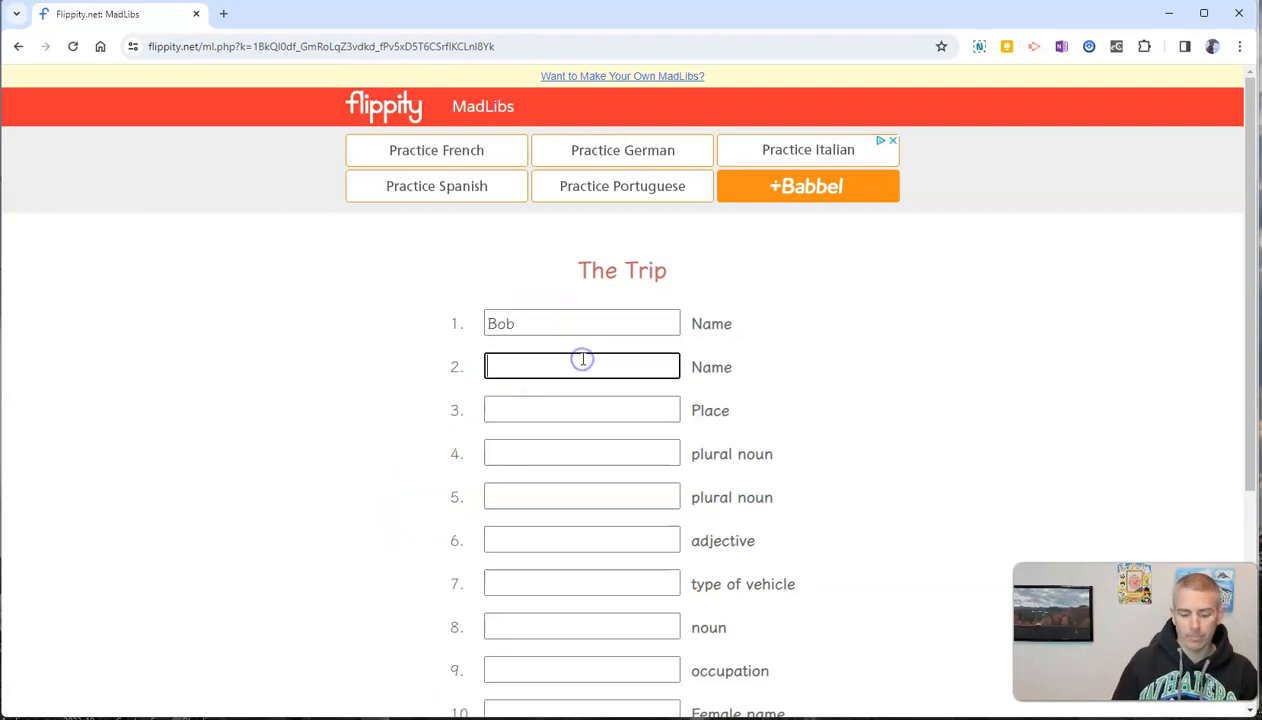
pyautogui.write('Tim')
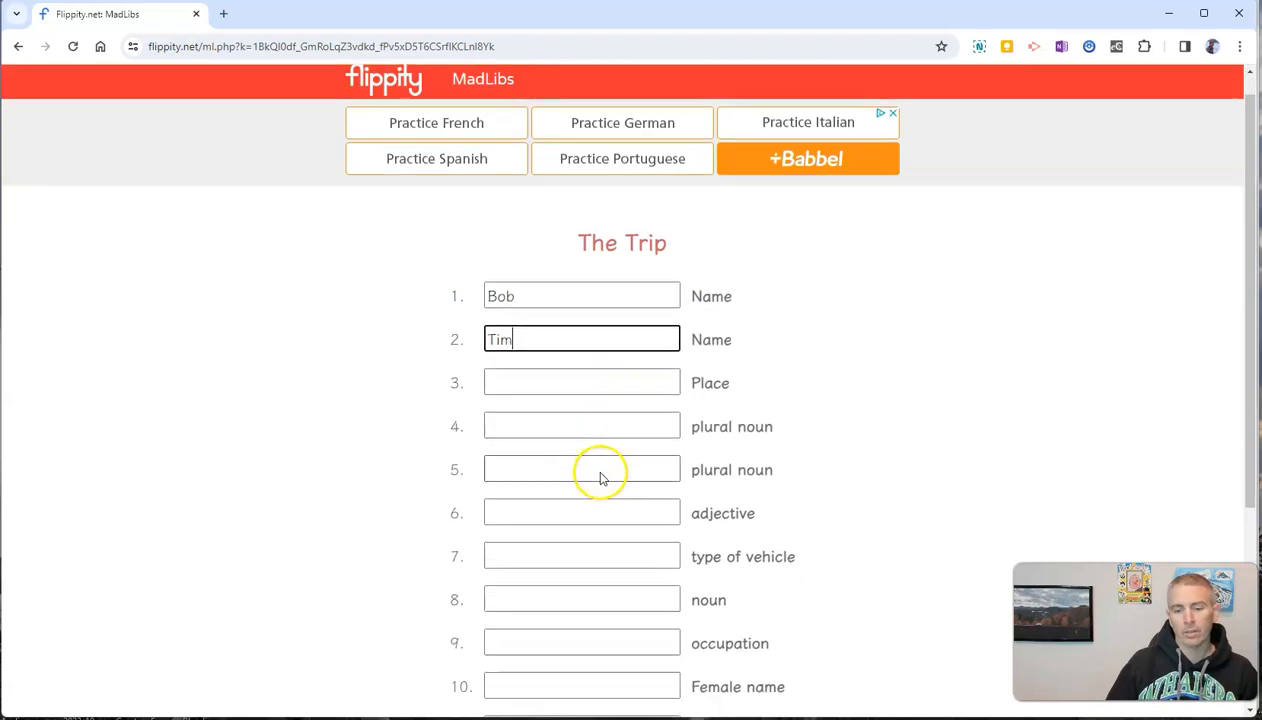
pyautogui.scroll(-3)
pyautogui.write('Rain')
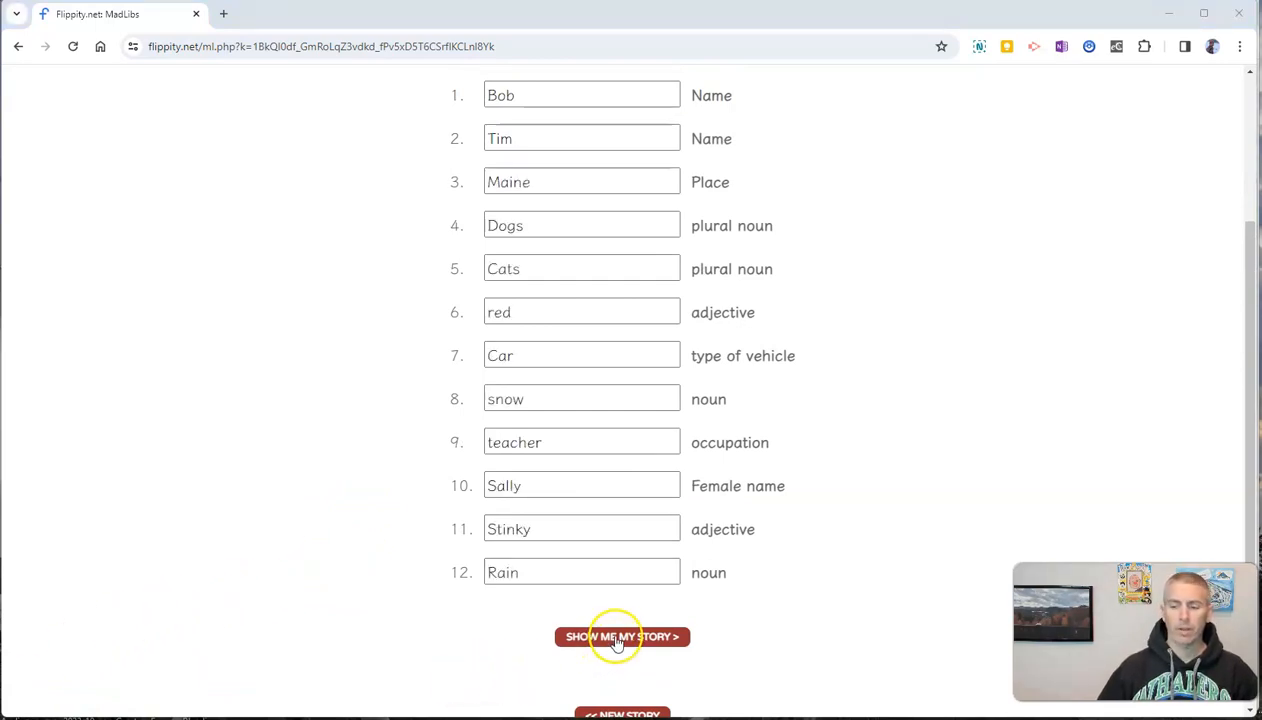
# - Generate The Trip story from the entered words with SHOW ME MY STORY and read it
pyautogui.click(622, 637)
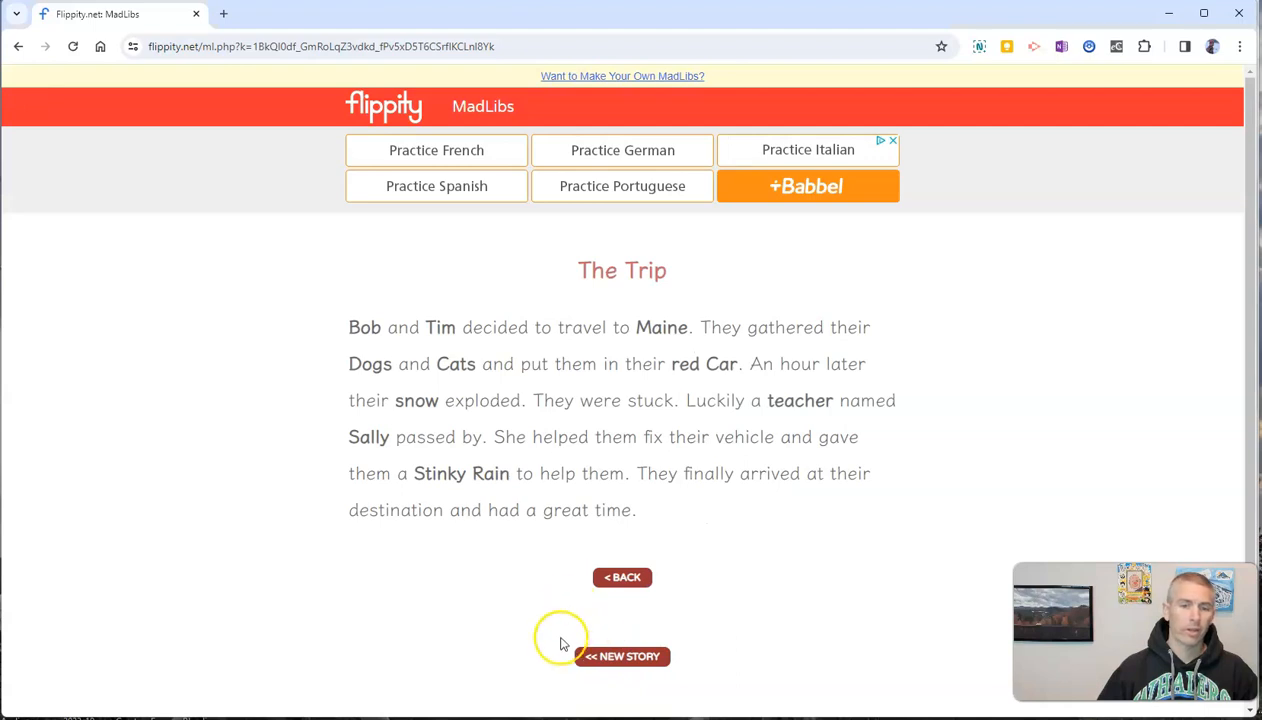
pyautogui.scroll(-3)
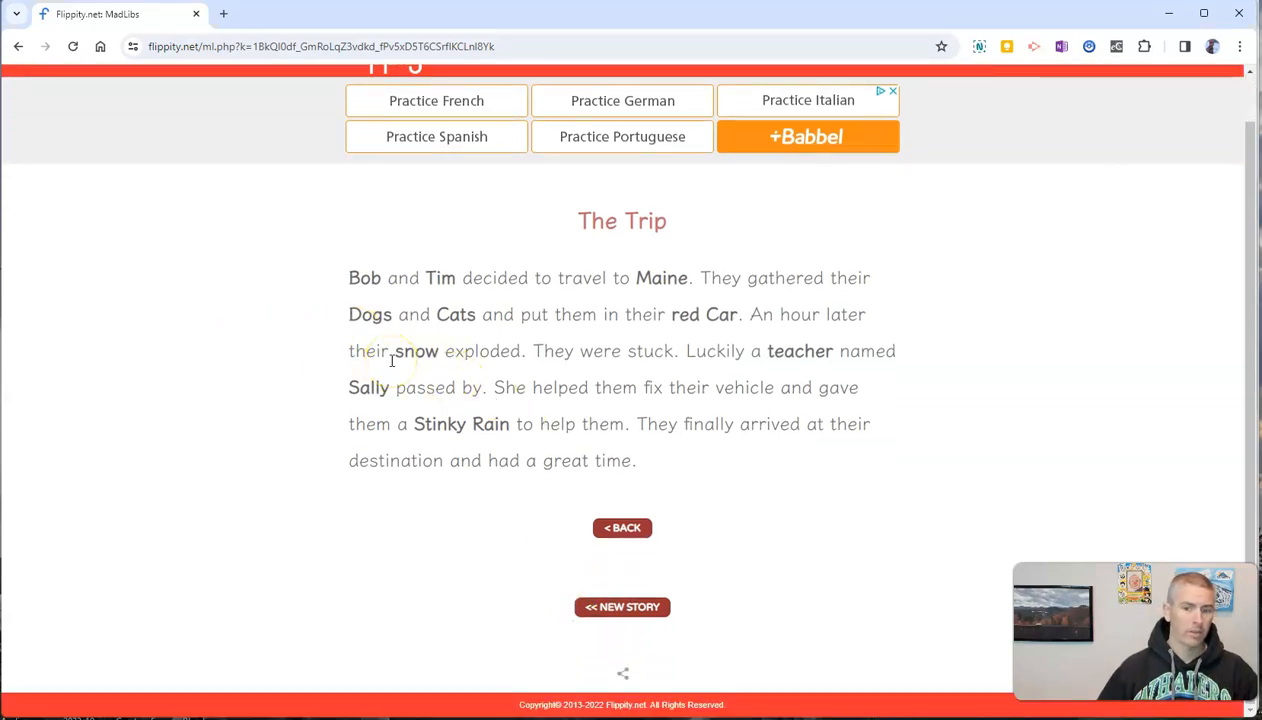
pyautogui.moveTo(407, 360)
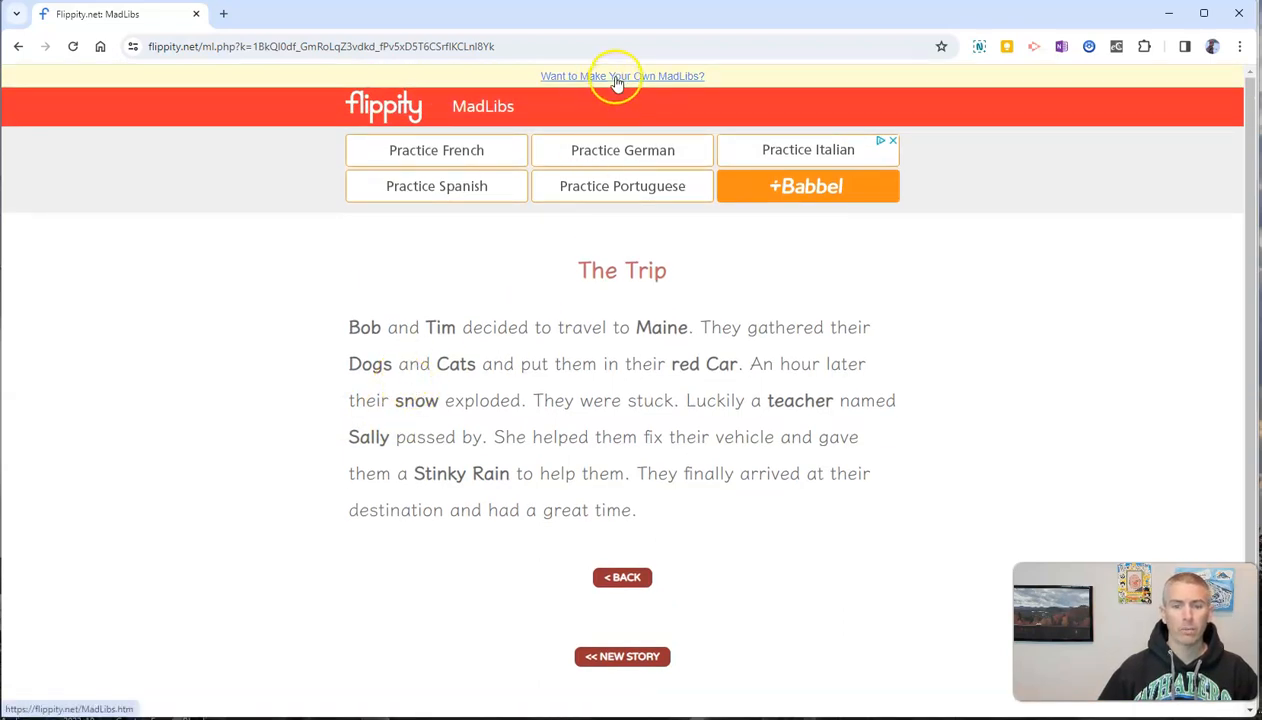
# - Reach the Make Your Own MadLibs instructions and the Step 1 template link
pyautogui.click(622, 76)
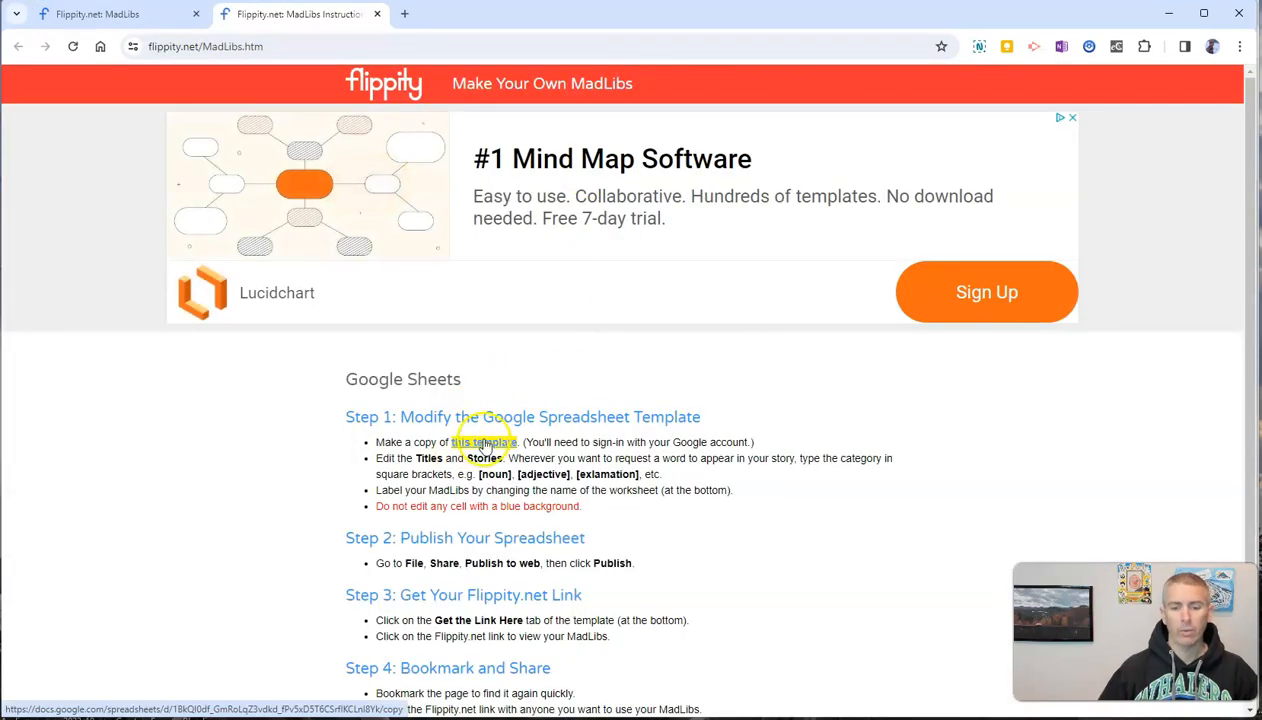
pyautogui.click(483, 443)
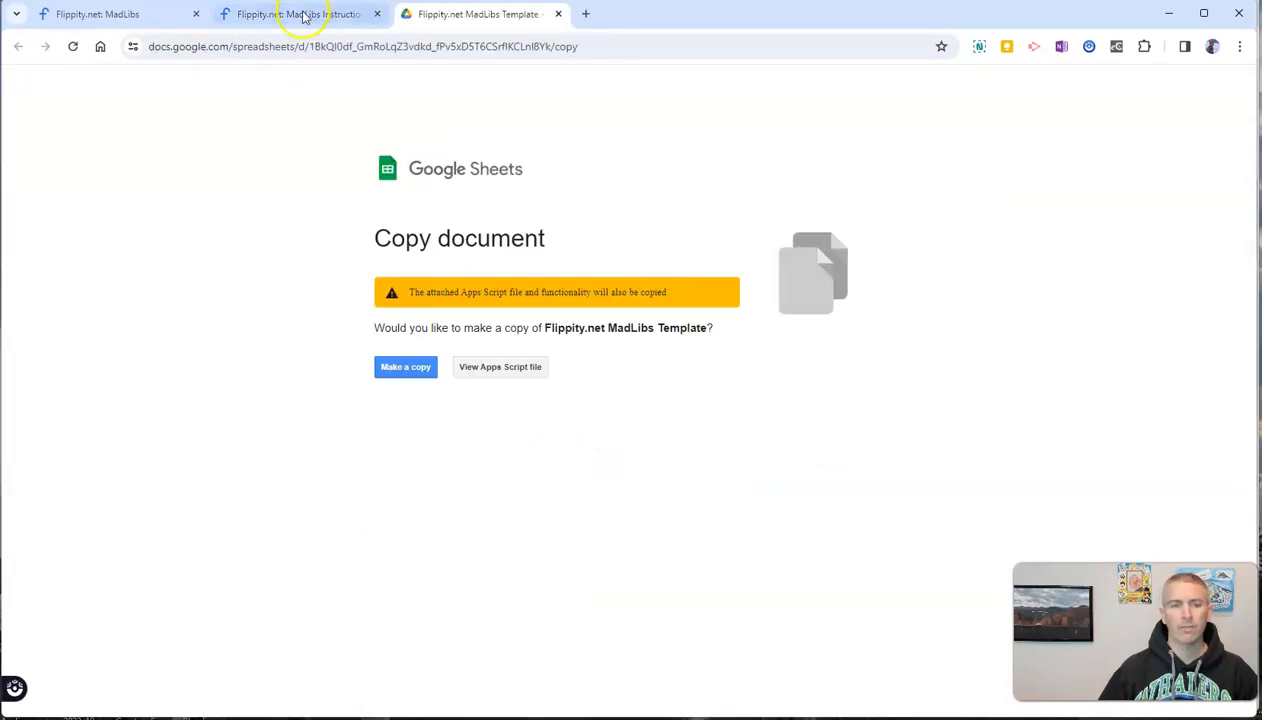
pyautogui.click(300, 15)
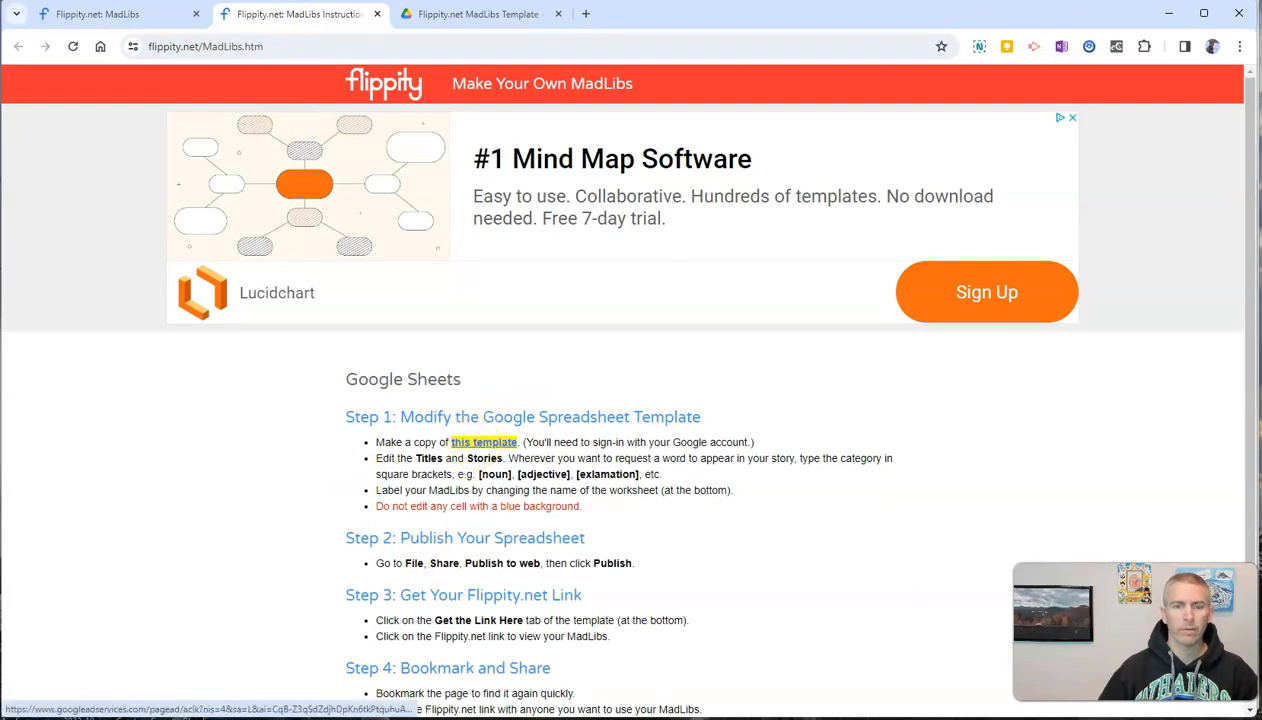
pyautogui.click(481, 442)
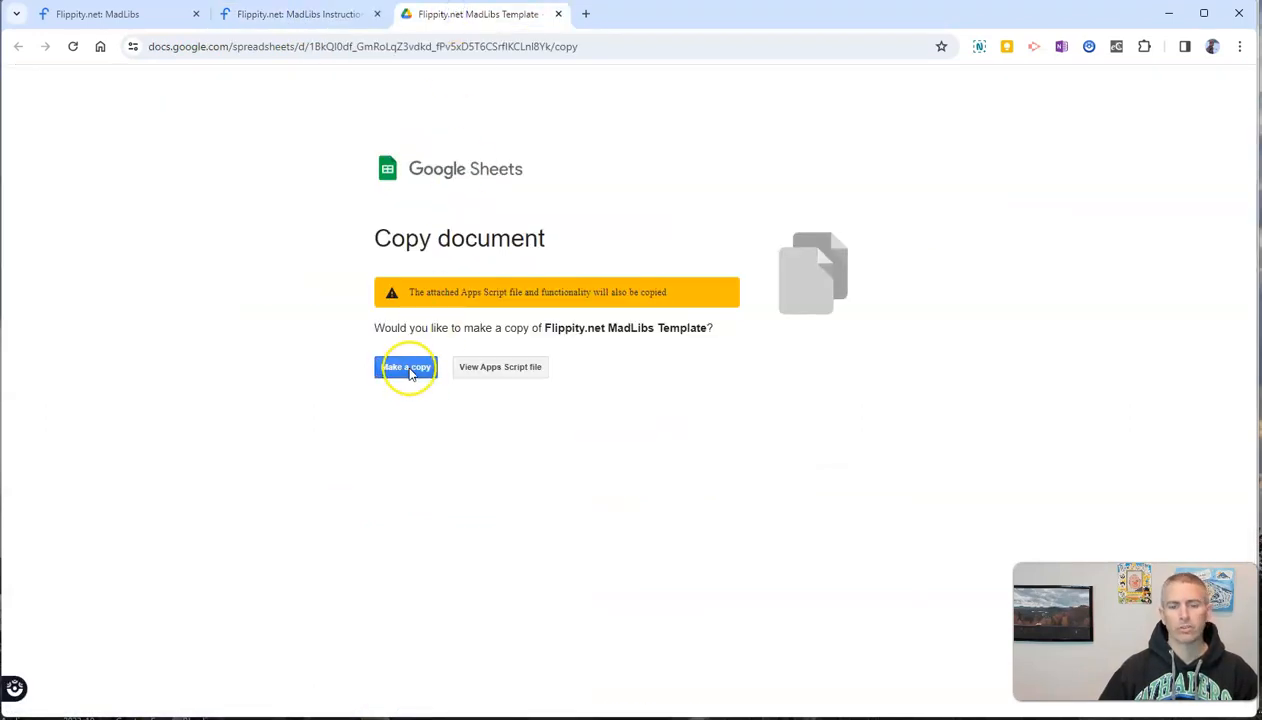
# - Make a copy of the MadLibs template spreadsheet in Google Sheets
pyautogui.click(405, 367)
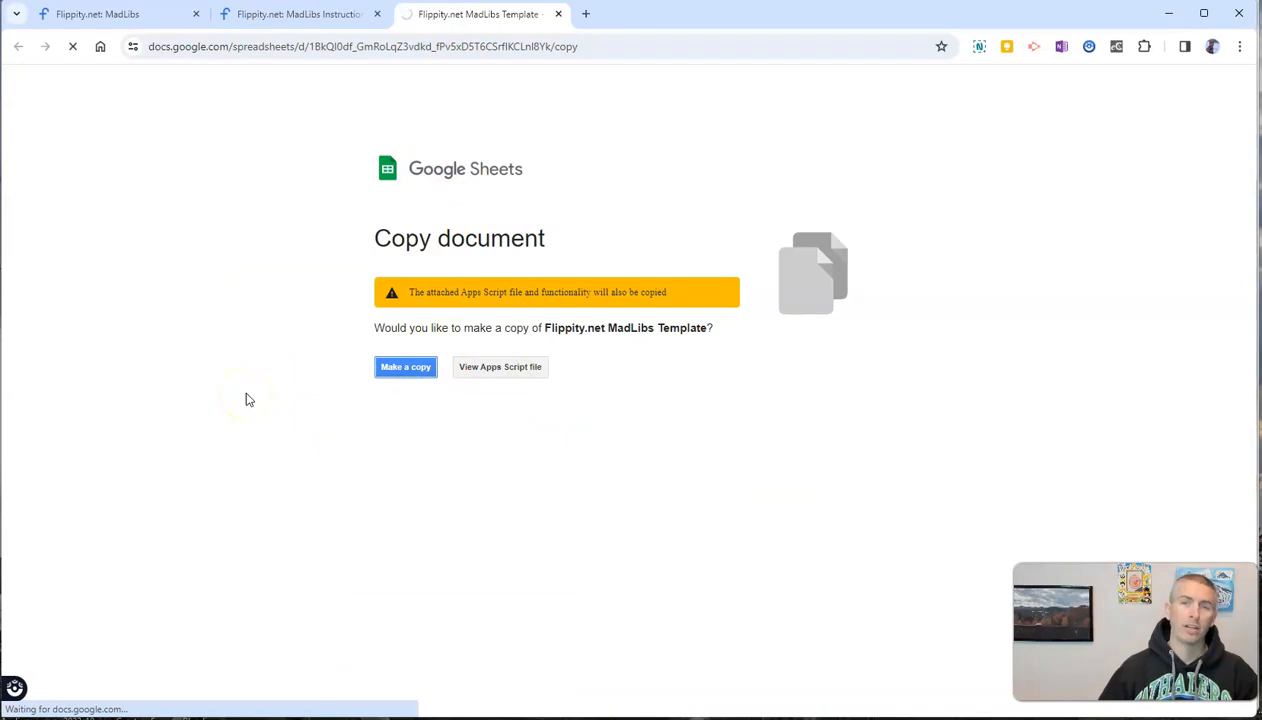
pyautogui.click(405, 367)
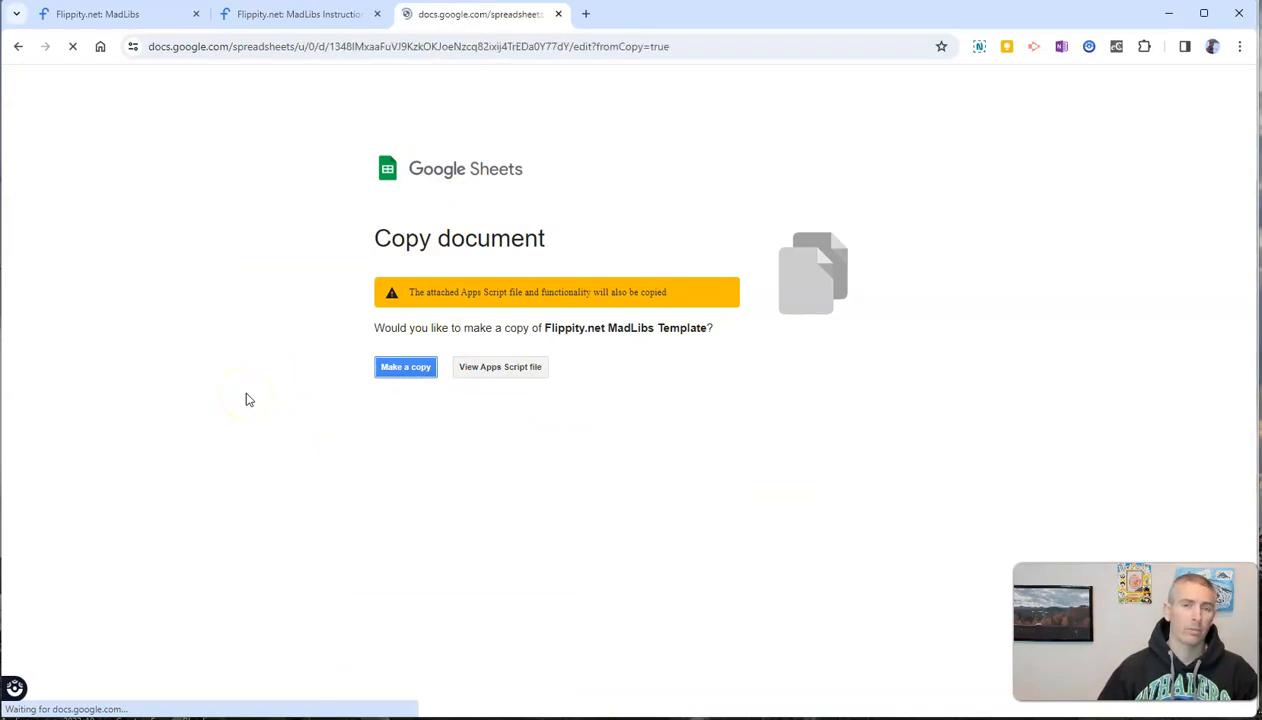
# - Load the copied Flippity MadLibs template with its six sample stories
pyautogui.click(405, 367)
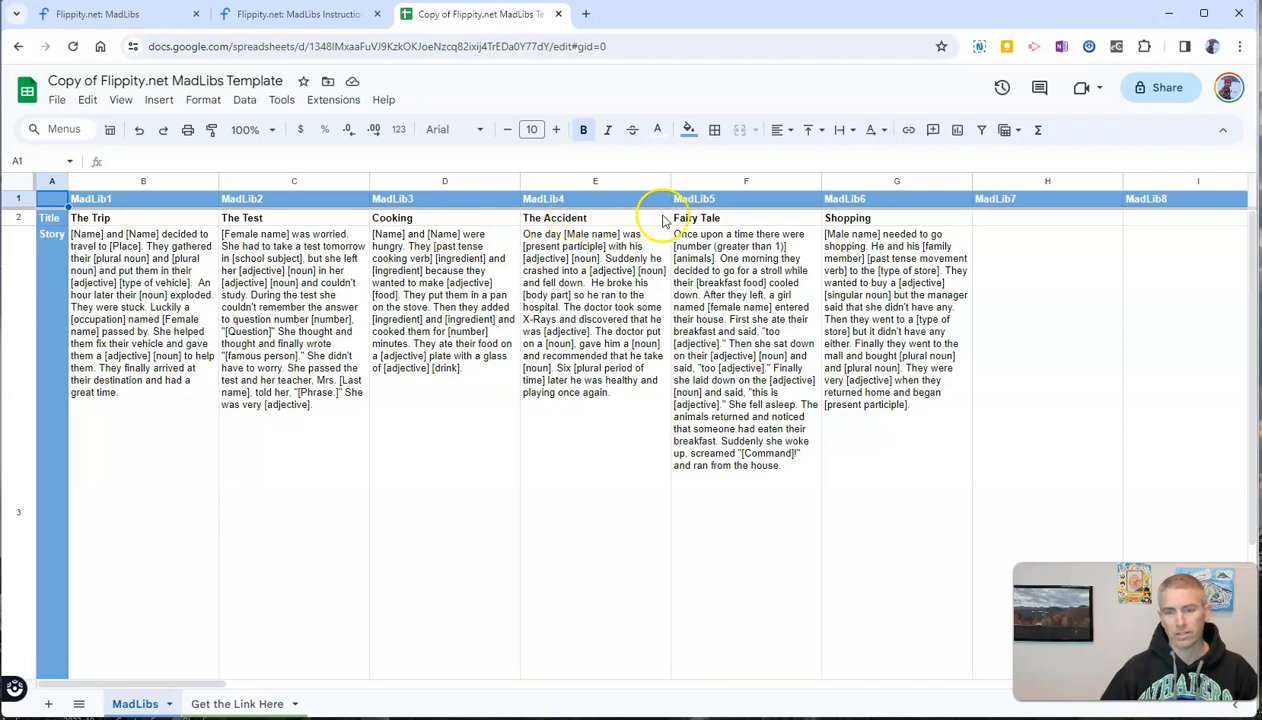
pyautogui.moveTo(307, 246)
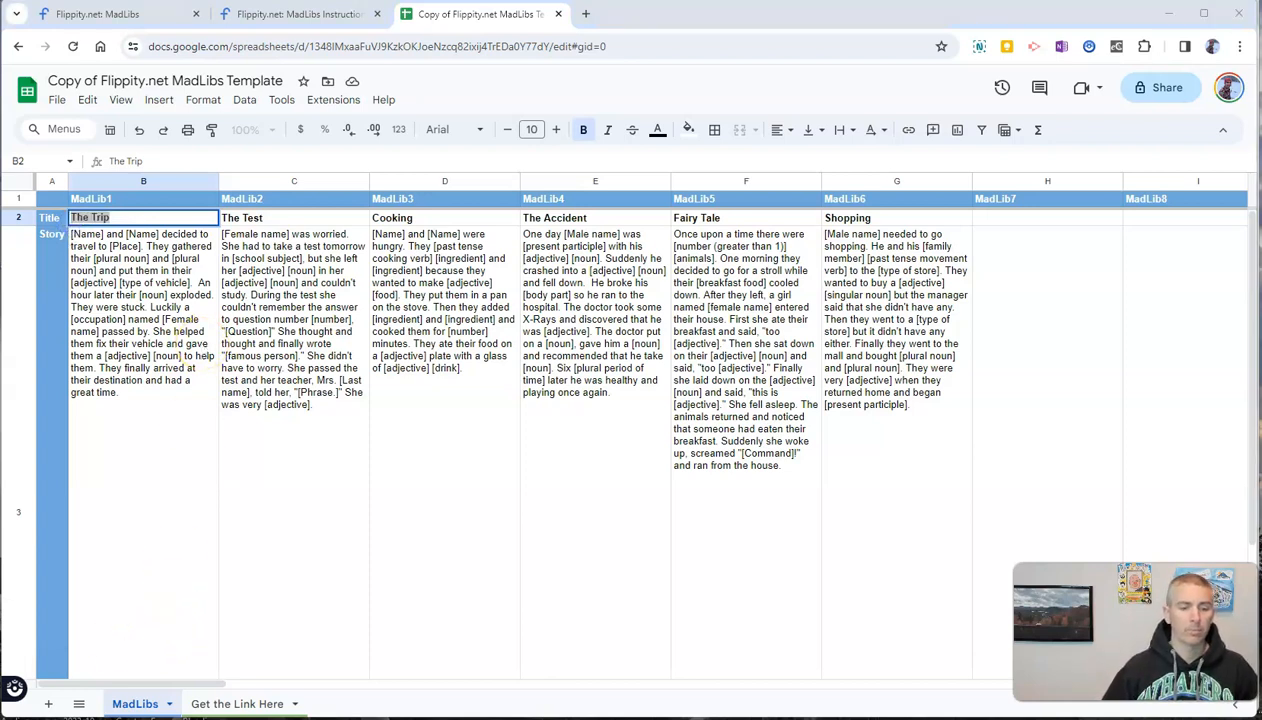
# - Replace the first MadLib's title 'The Trip' in cell B2 with 'Camping'
pyautogui.doubleClick(92, 217)
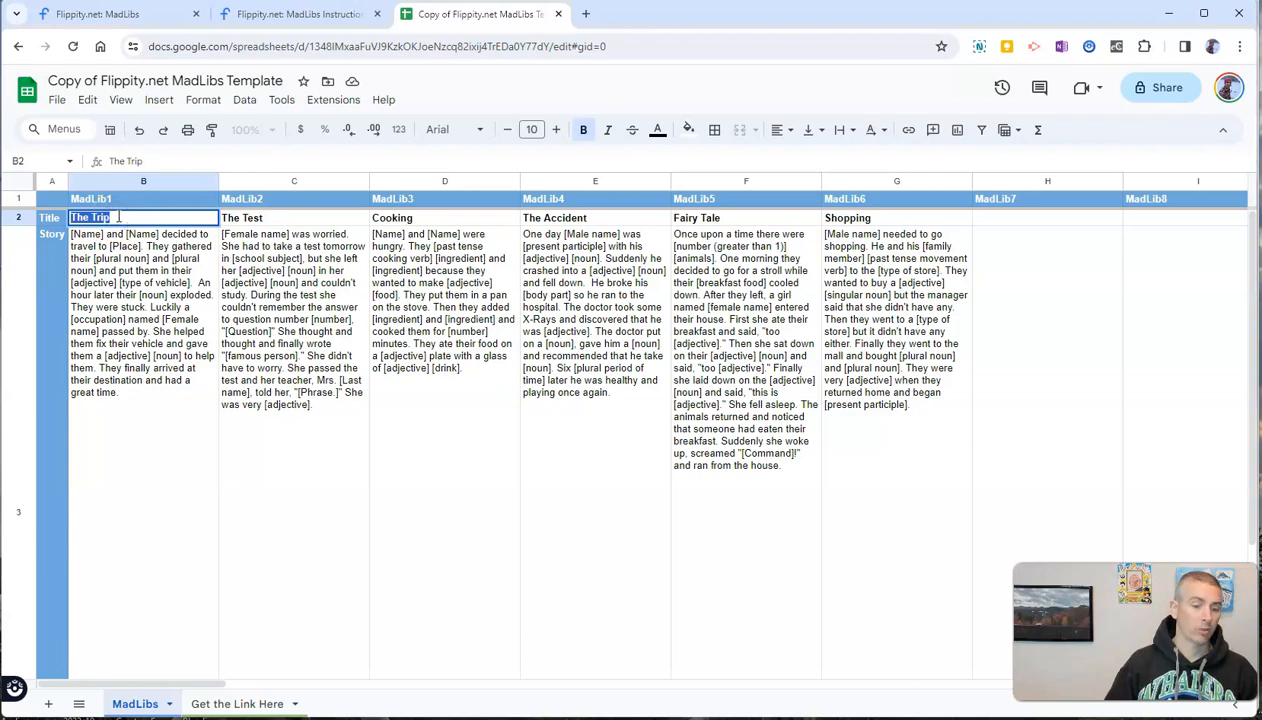
pyautogui.write('Camping')
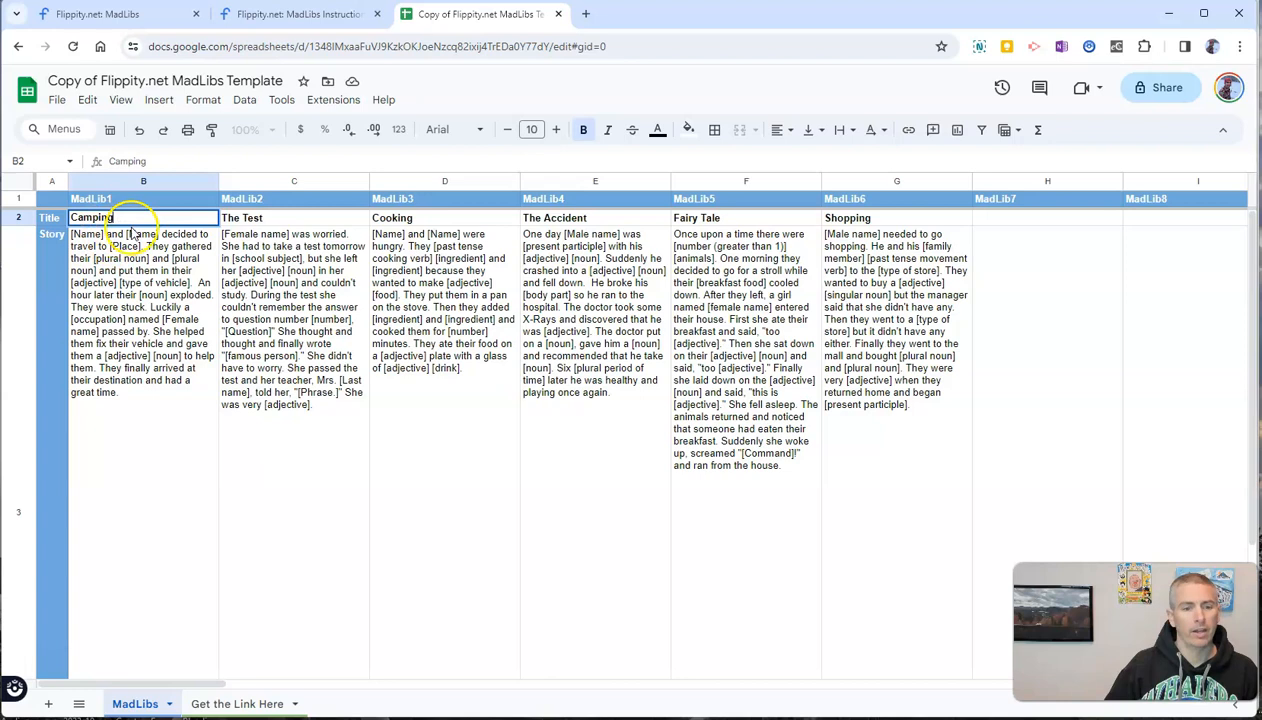
pyautogui.click(100, 245)
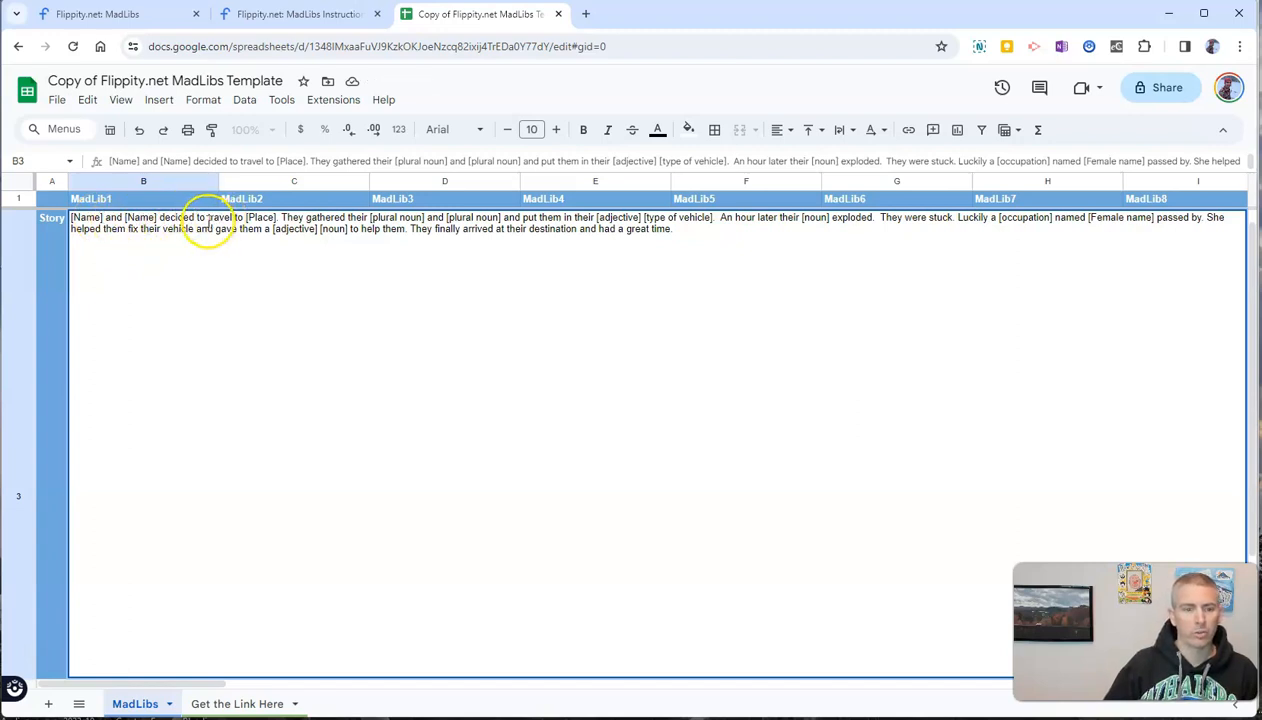
# - Rewrite the story to 'go camping in [Place]' and '[adjective] backpacks' instead of travel and vehicle
pyautogui.doubleClick(220, 217)
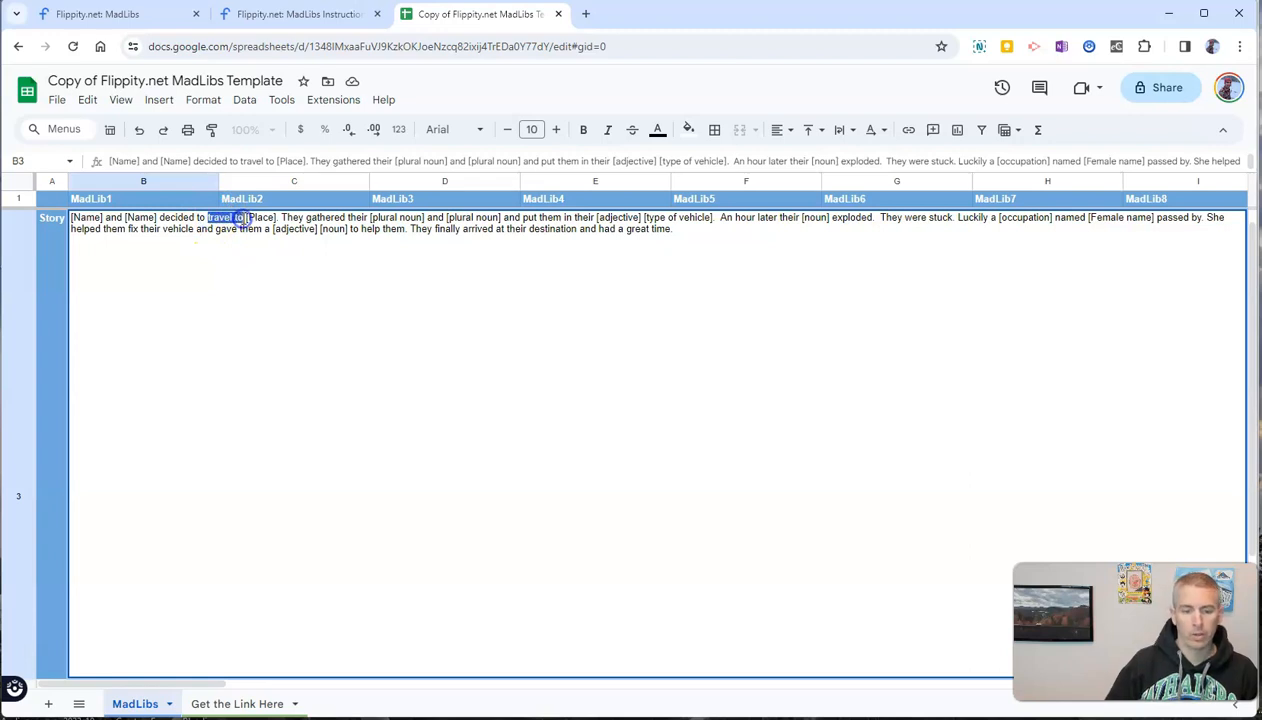
pyautogui.write('go camping')
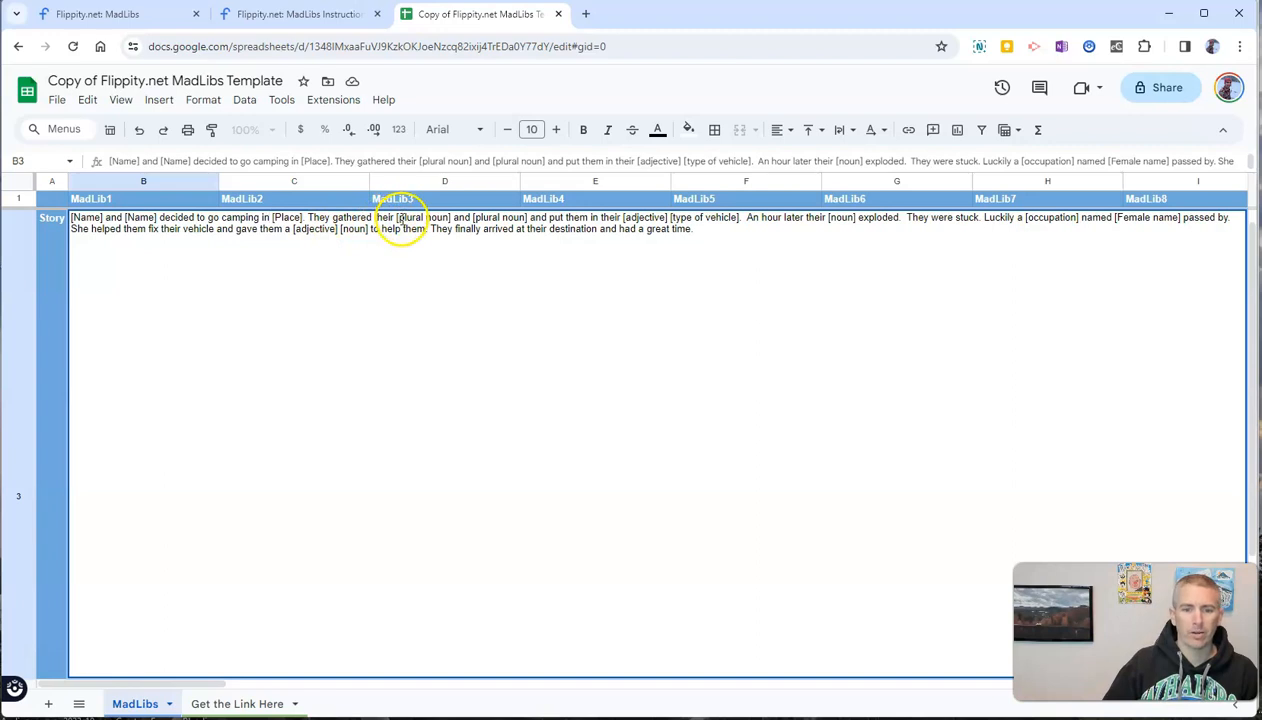
pyautogui.doubleClick(422, 217)
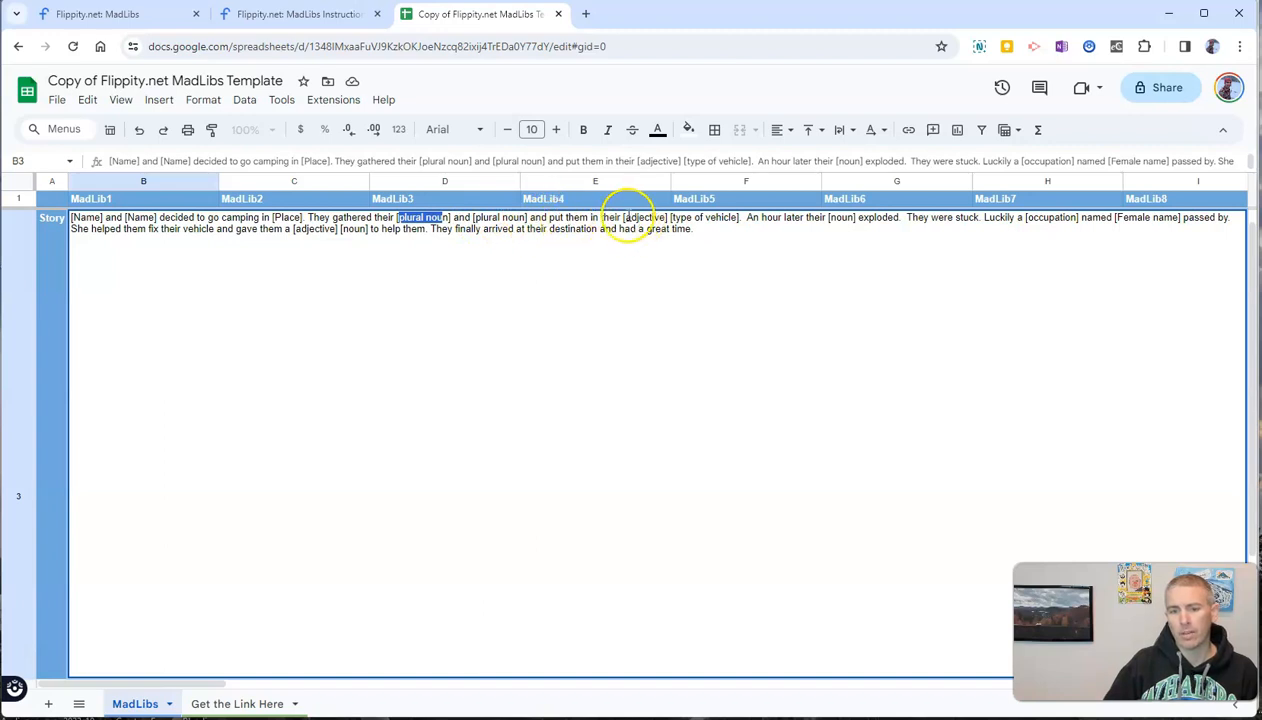
pyautogui.moveTo(676, 218)
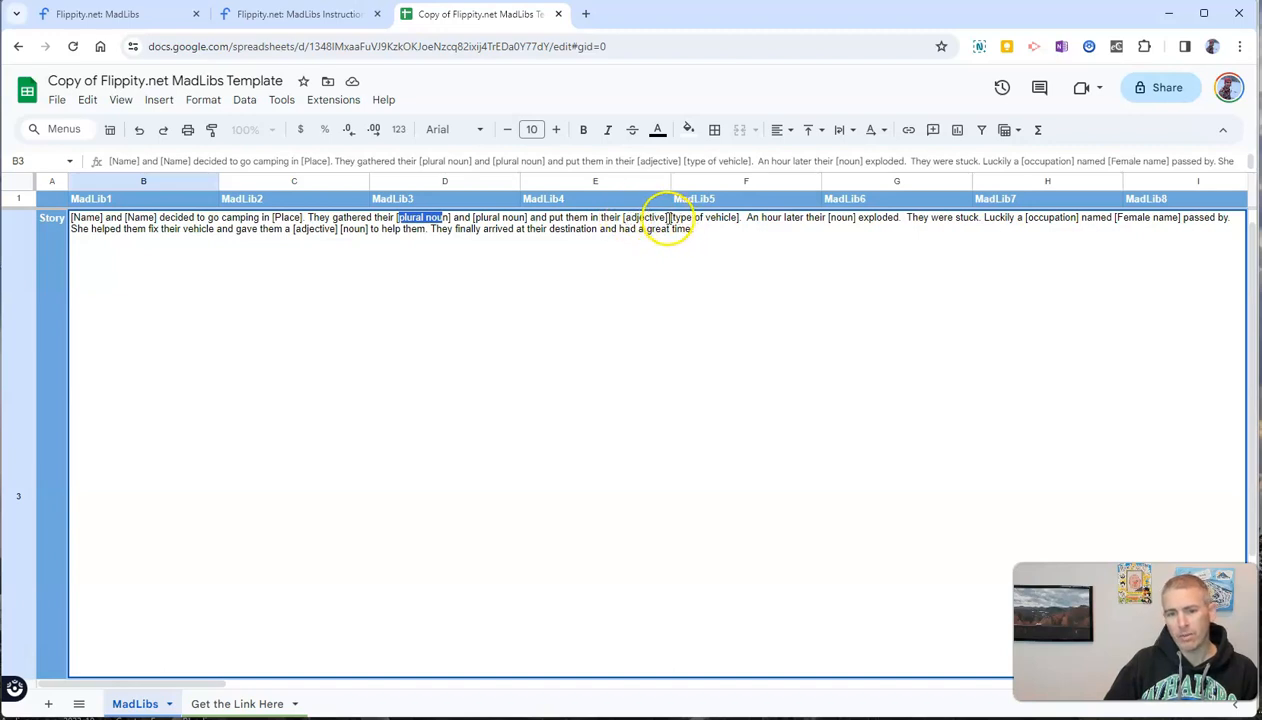
pyautogui.doubleClick(700, 217)
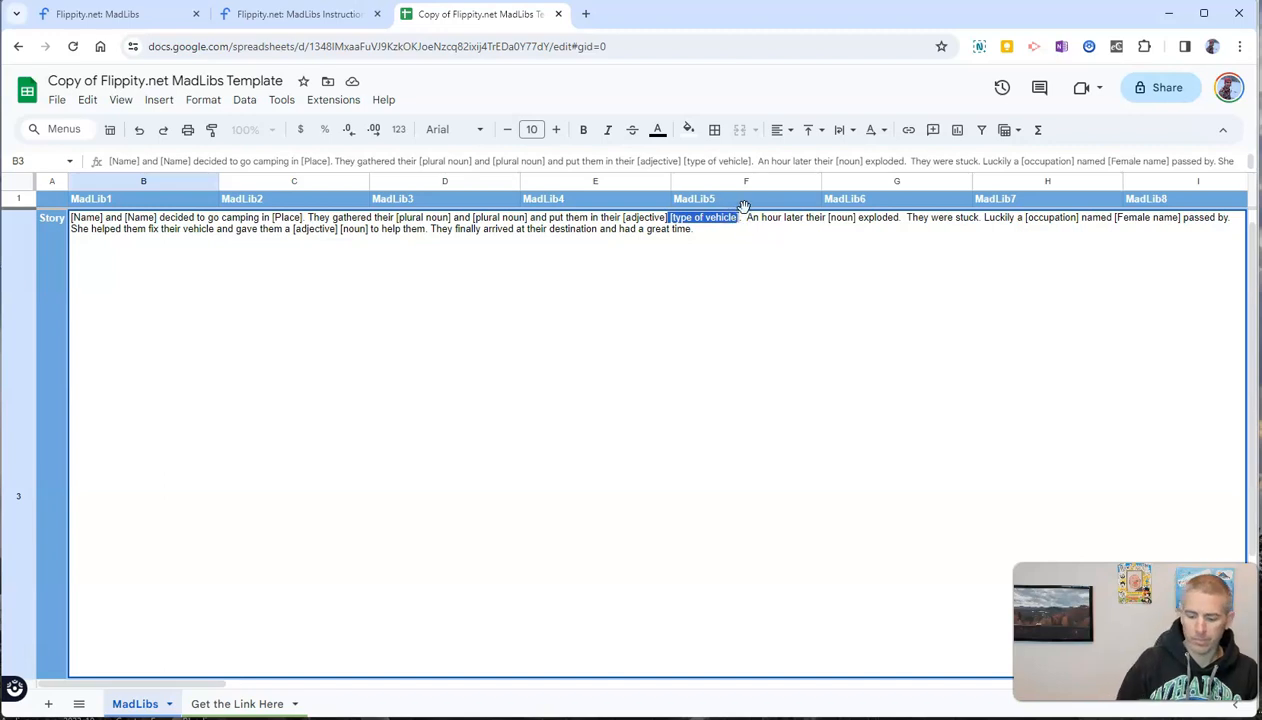
pyautogui.write('backpacks')
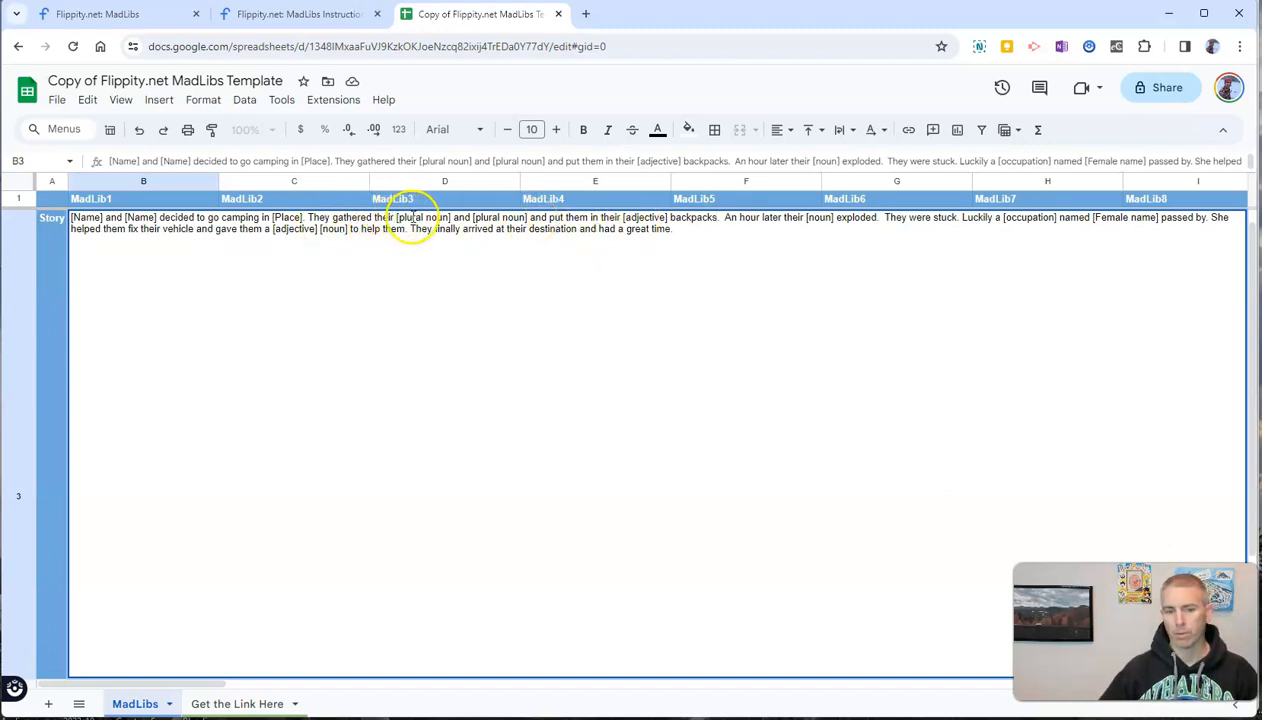
pyautogui.moveTo(580, 217)
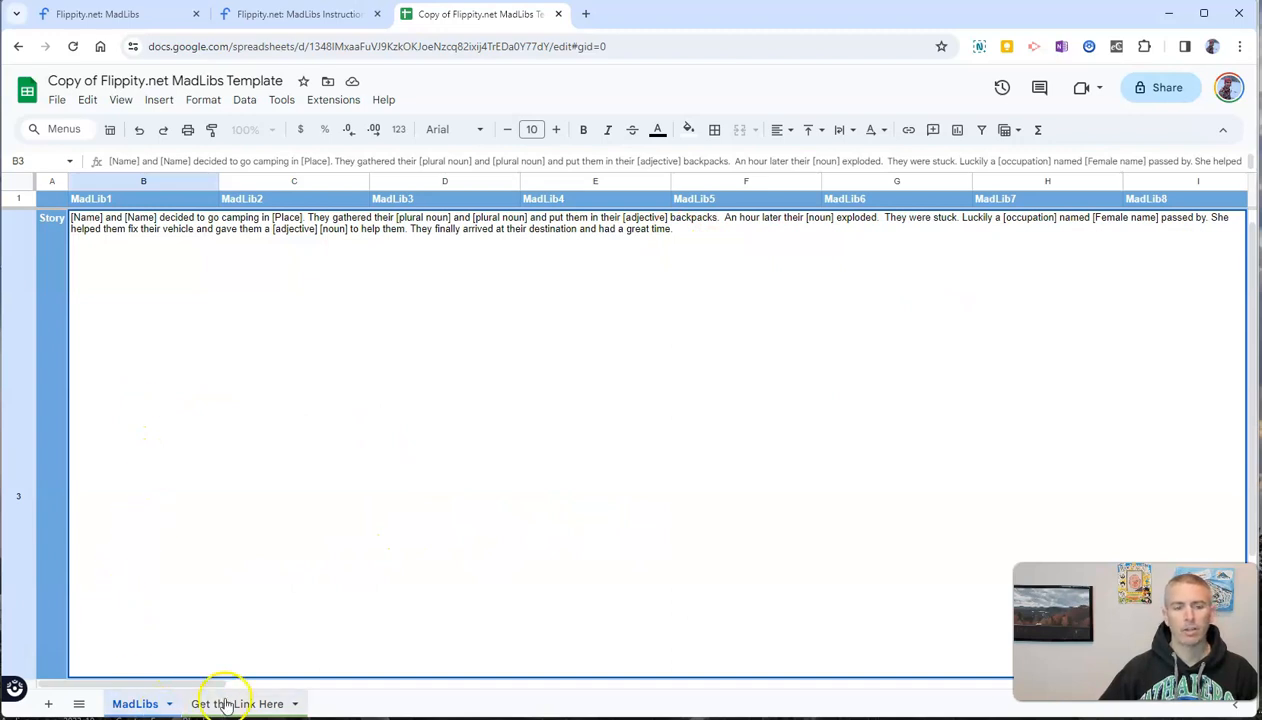
# - Publish the entire spreadsheet to the web and select the Flippity link cell A2 on the link sheet
pyautogui.click(237, 703)
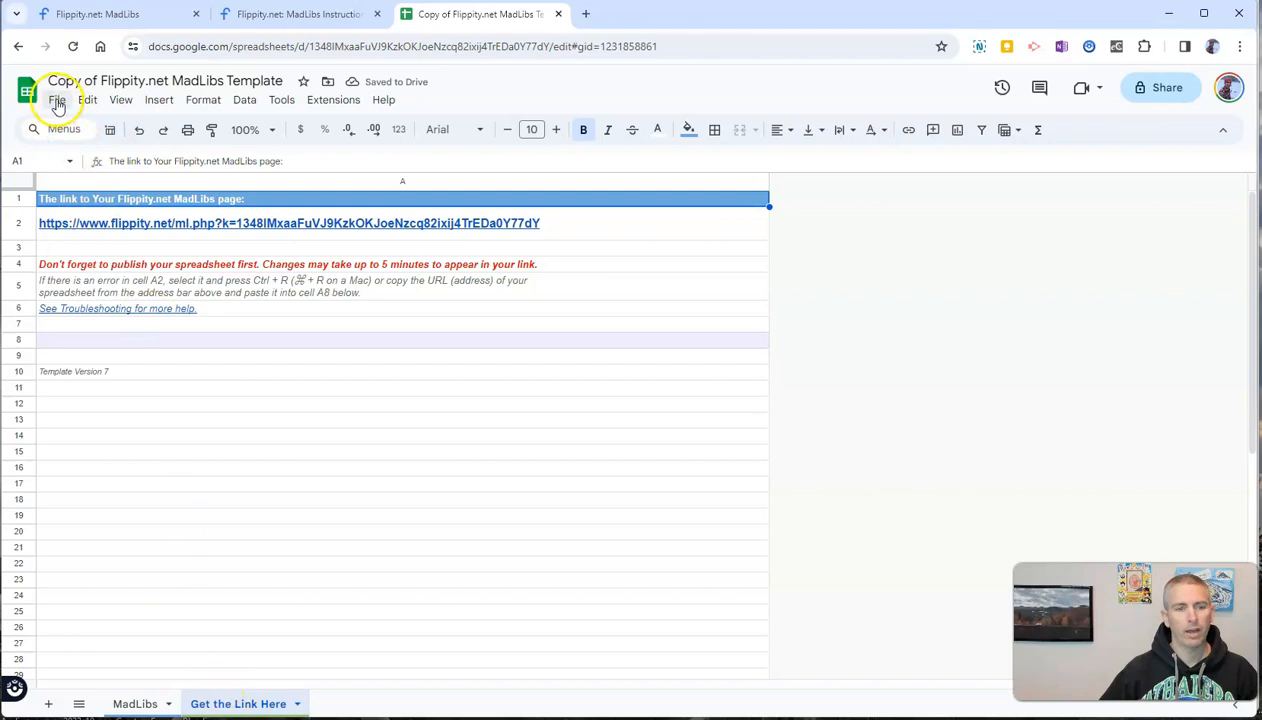
pyautogui.click(58, 99)
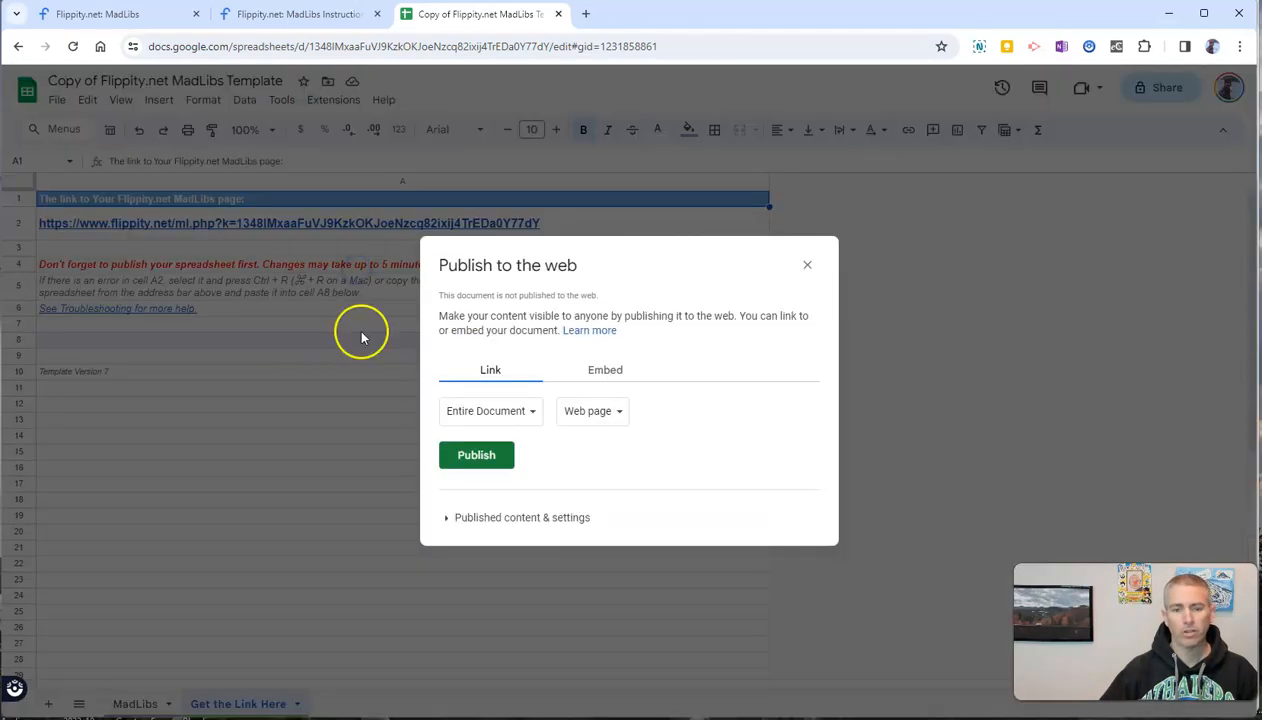
pyautogui.click(476, 455)
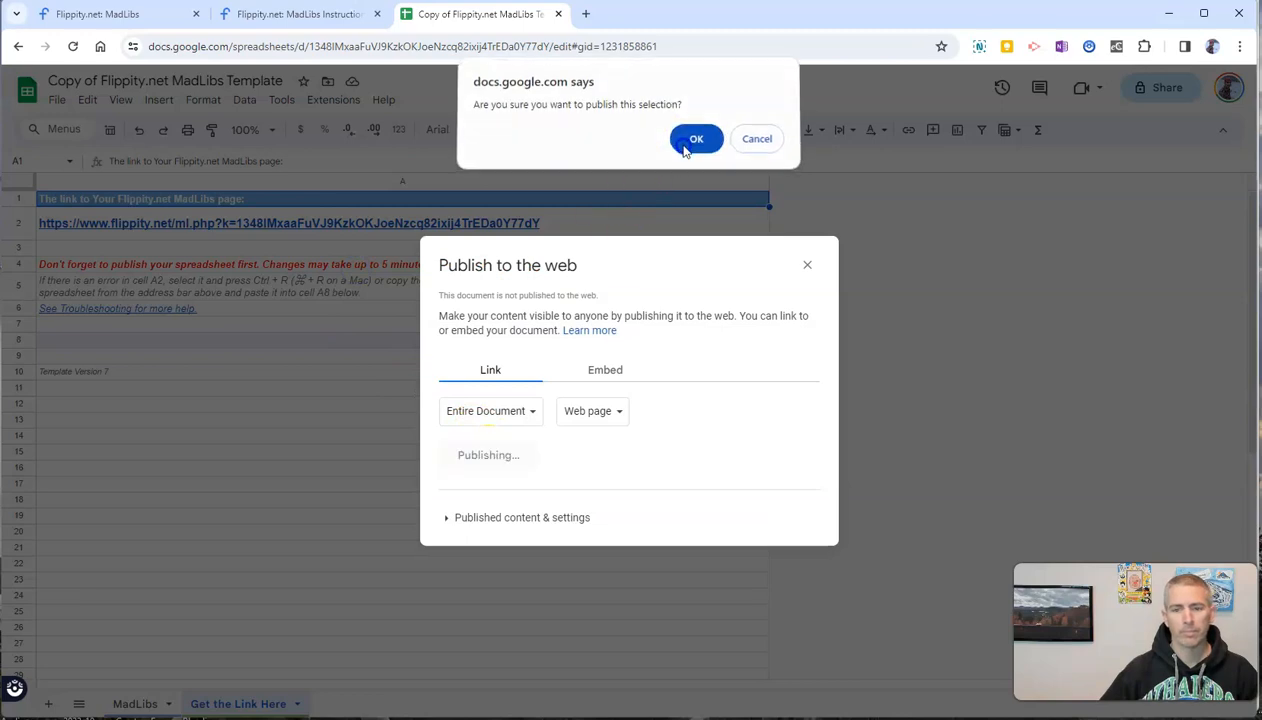
pyautogui.click(696, 138)
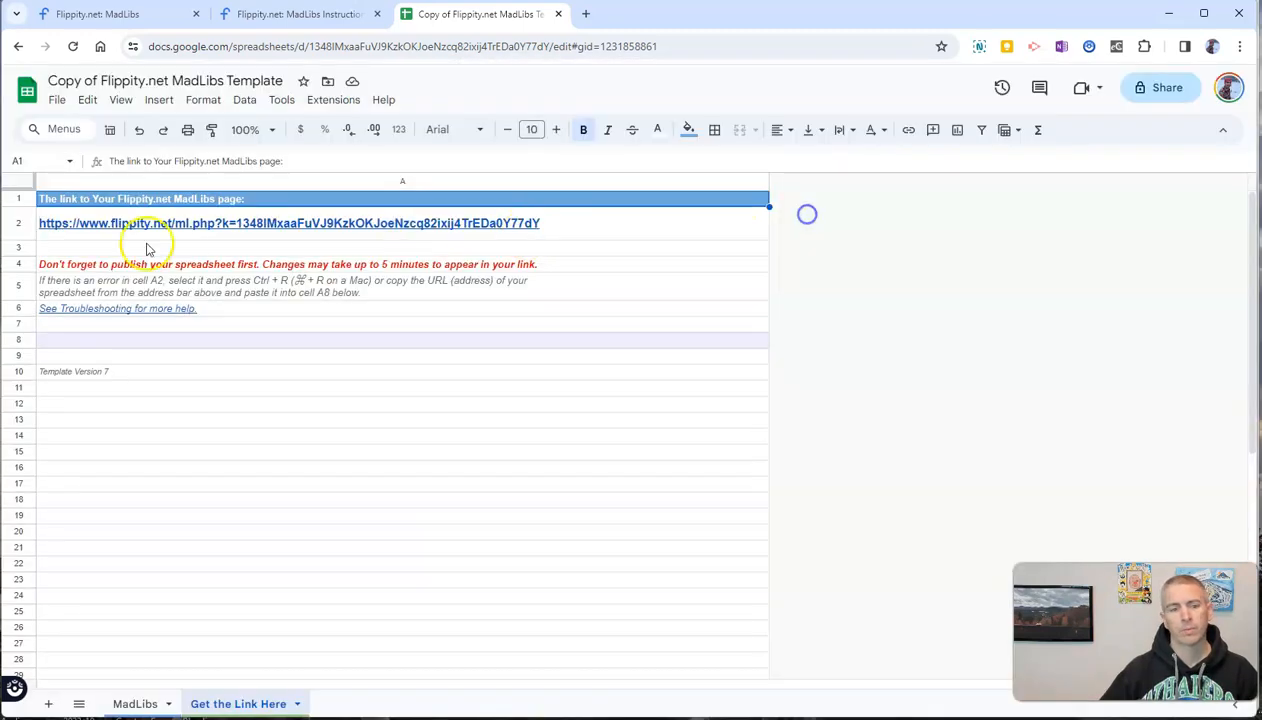
pyautogui.click(180, 223)
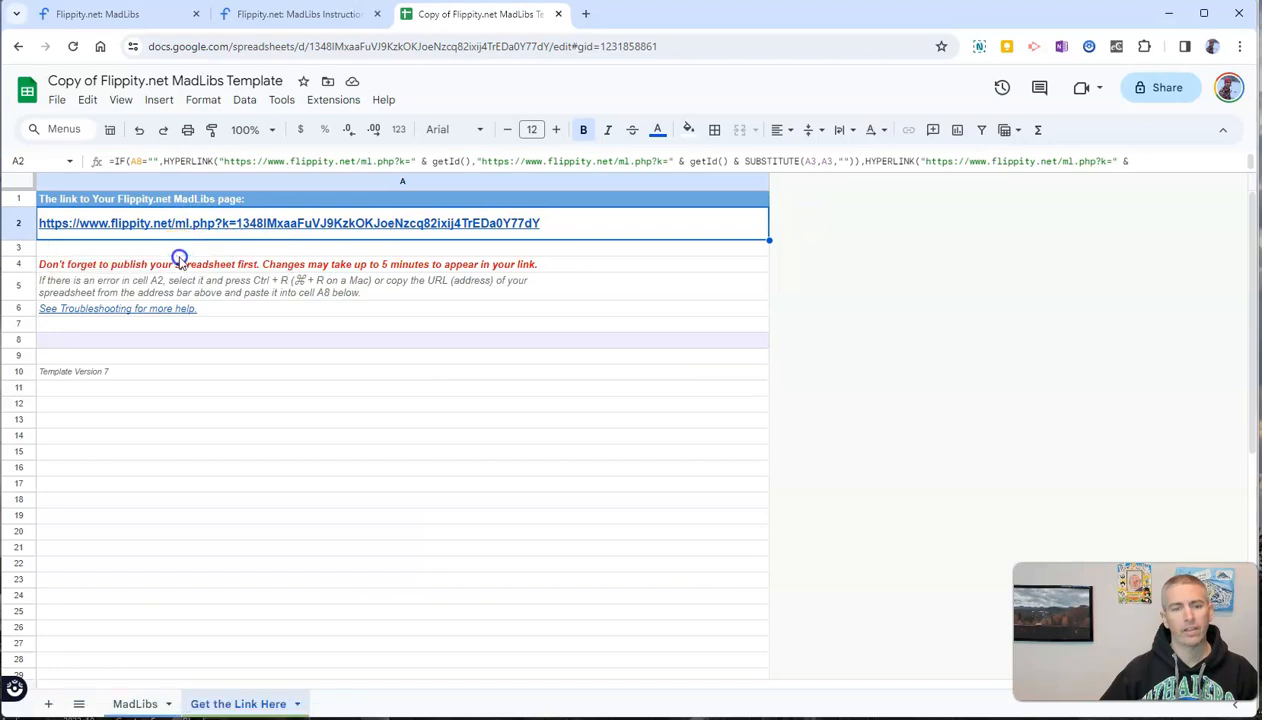
# - Follow the A2 link to the published MadLibs page and bring up the Camping story's word form
pyautogui.click(289, 223)
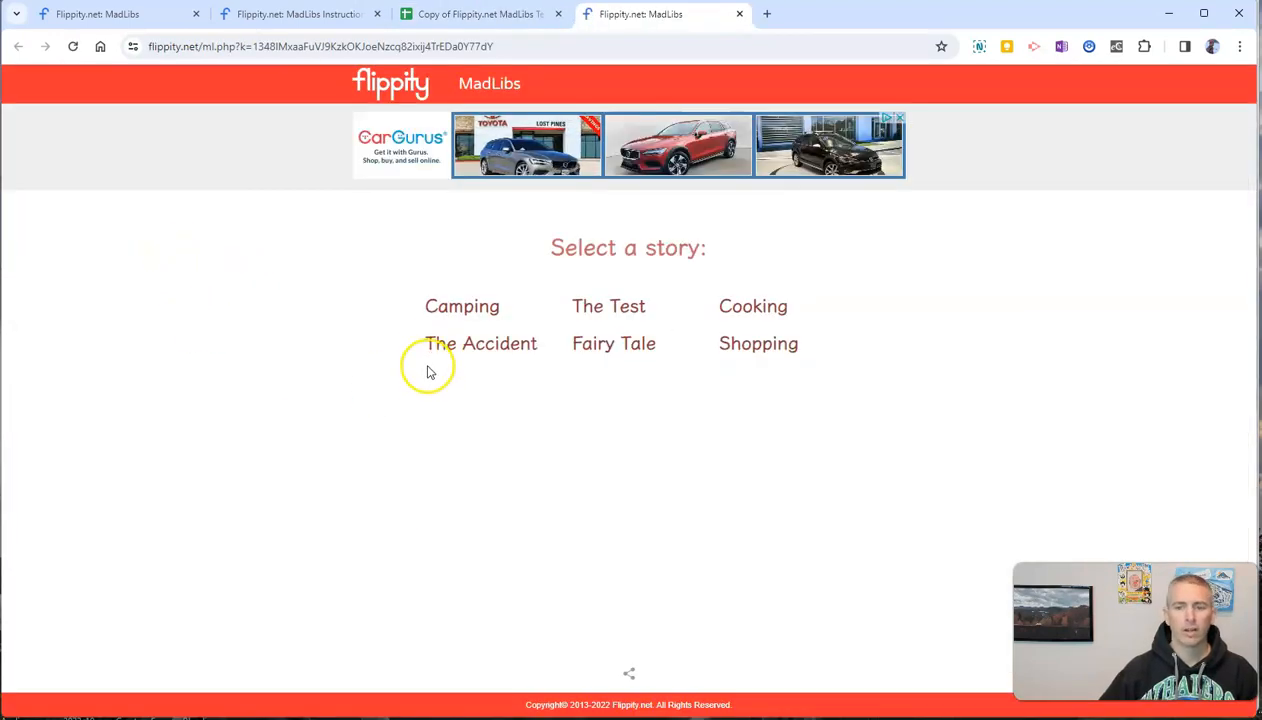
pyautogui.moveTo(462, 306)
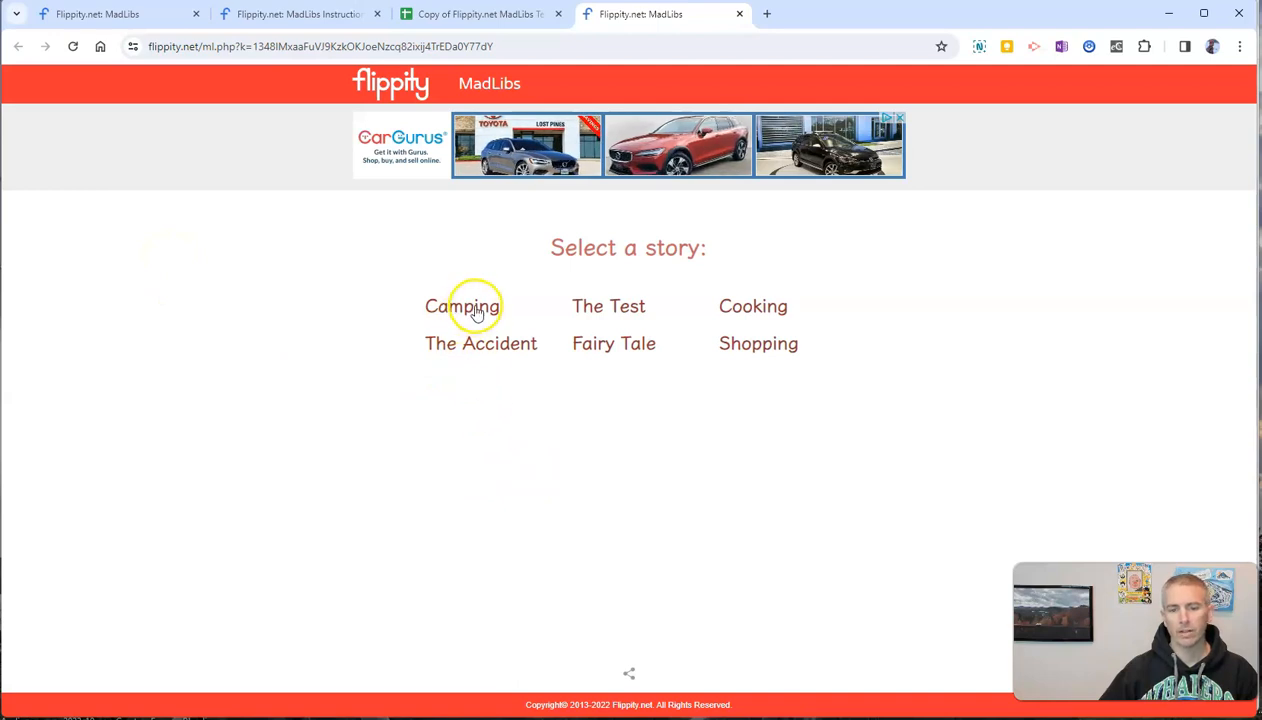
pyautogui.click(463, 306)
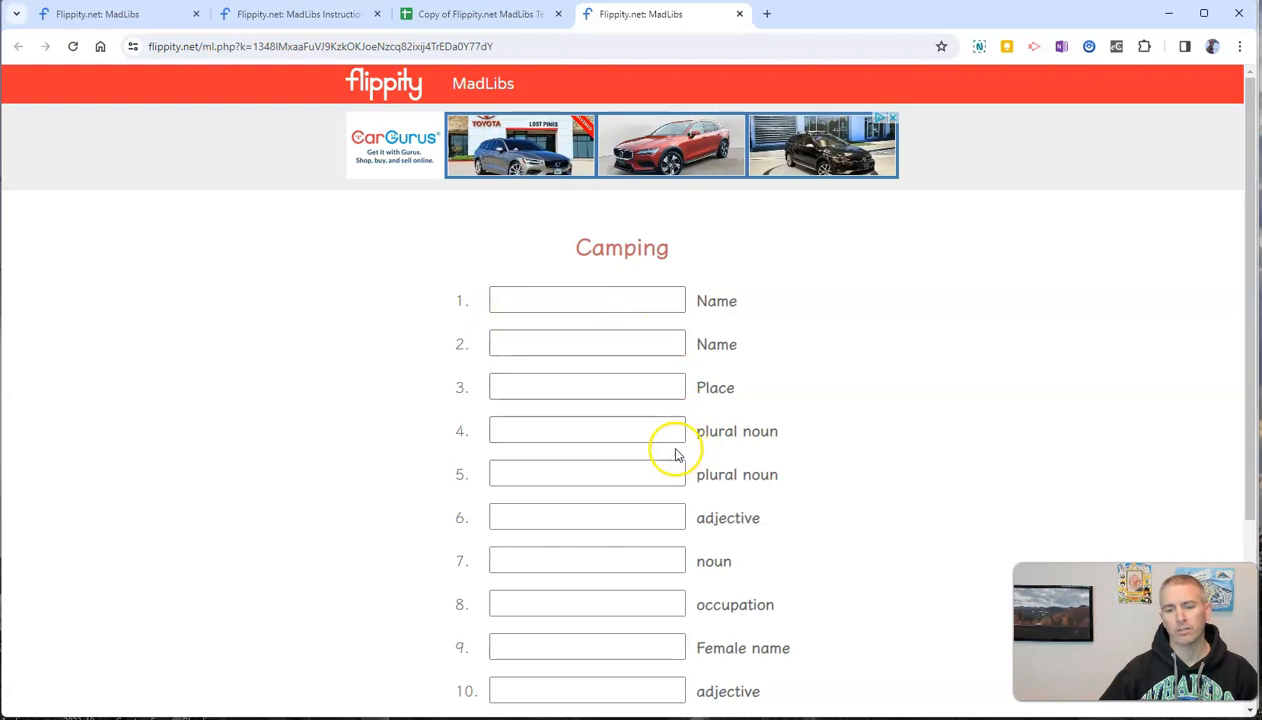
pyautogui.moveTo(717, 604)
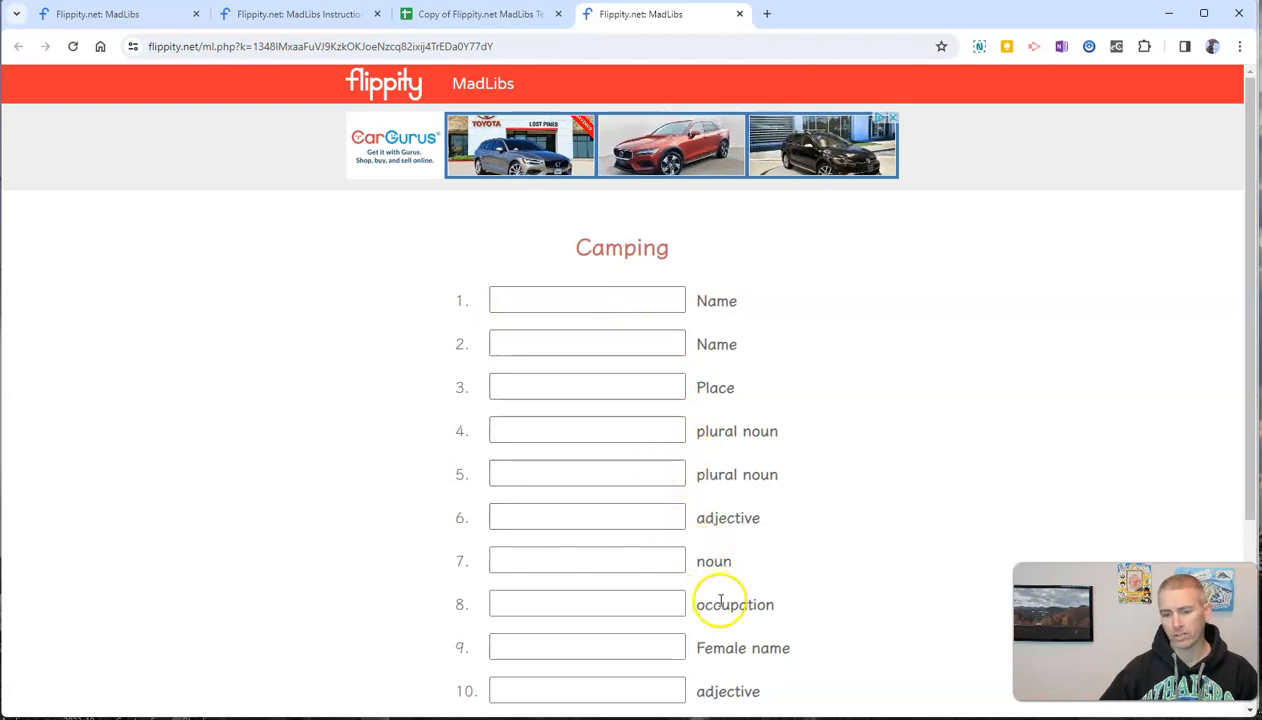
pyautogui.moveTo(573, 538)
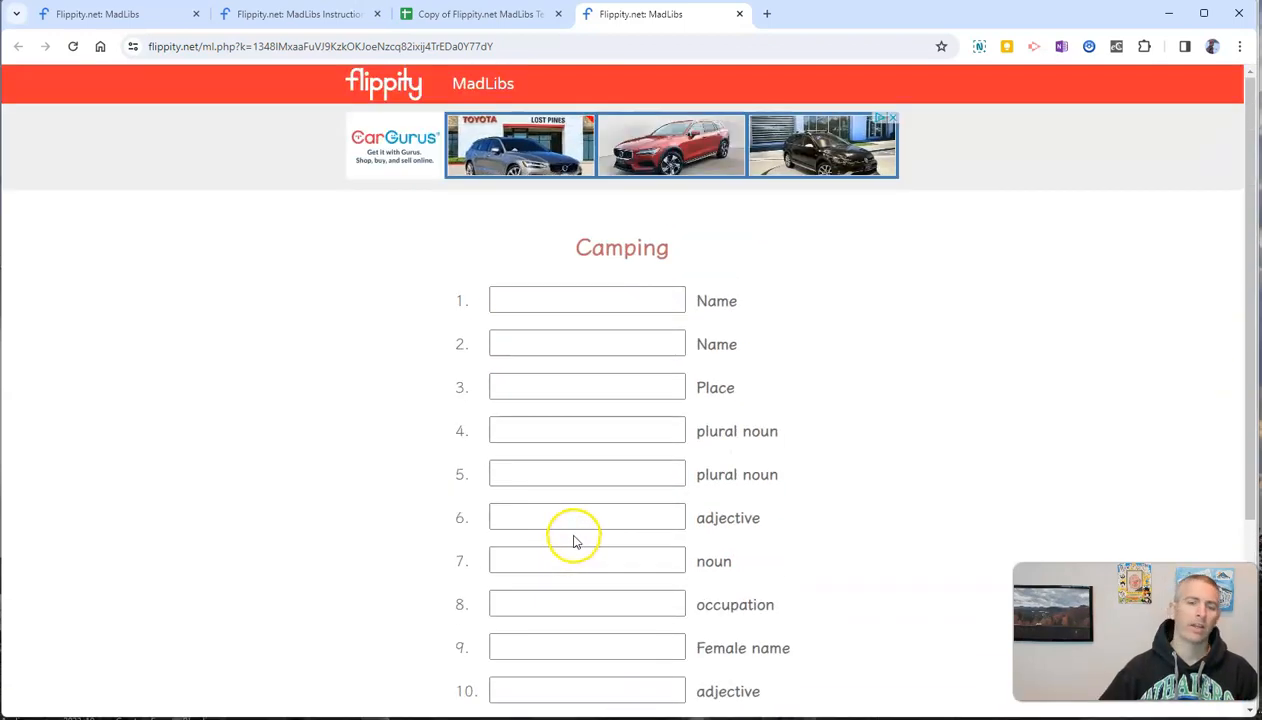
pyautogui.scroll(-3)
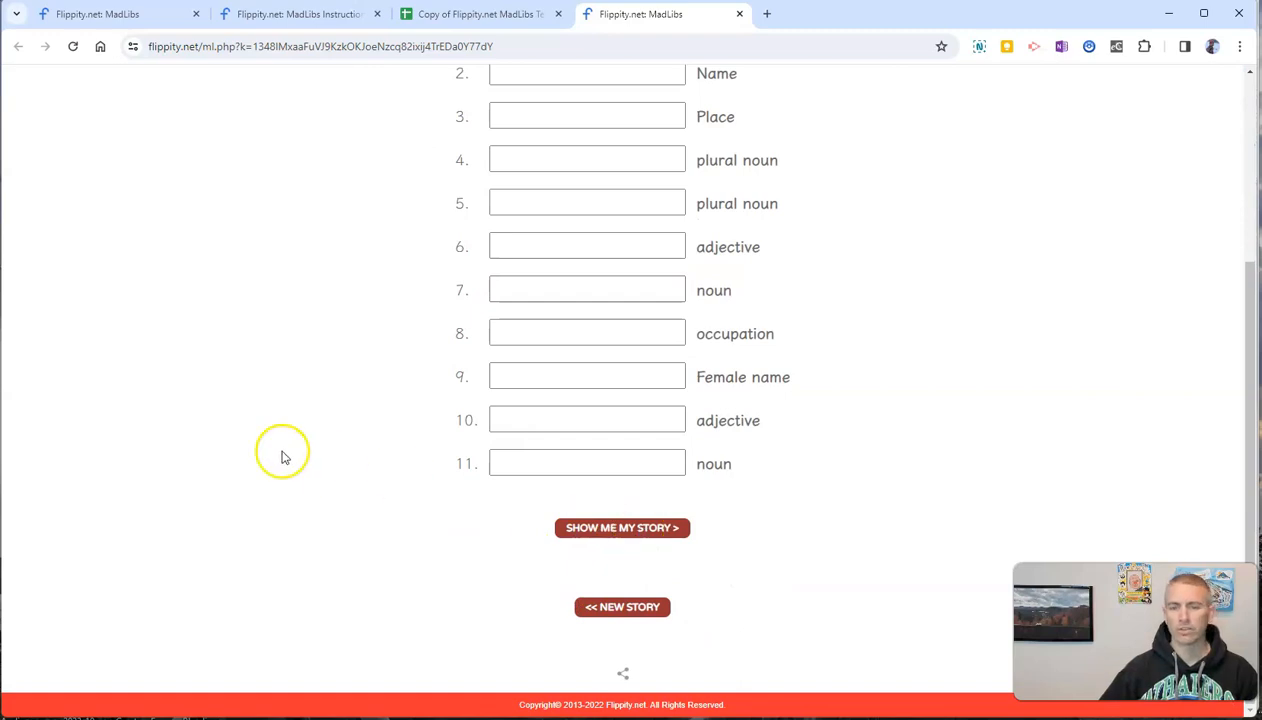
pyautogui.moveTo(333, 453)
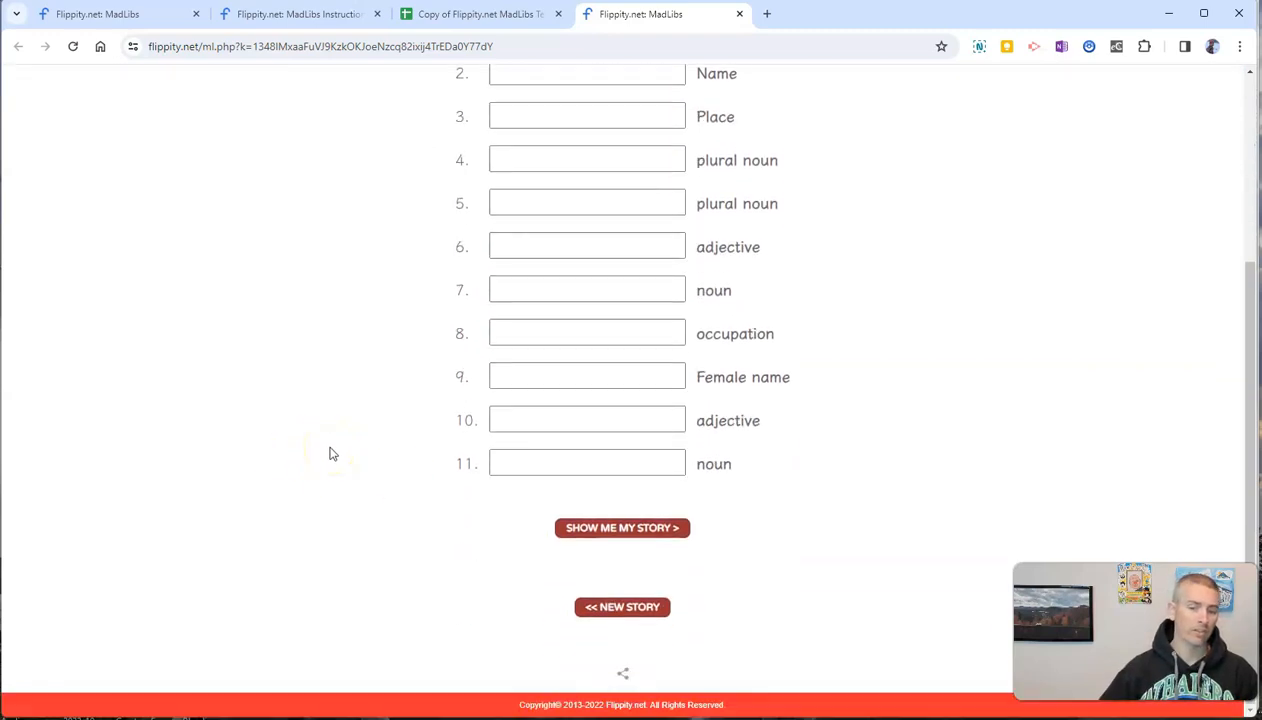
pyautogui.moveTo(622, 674)
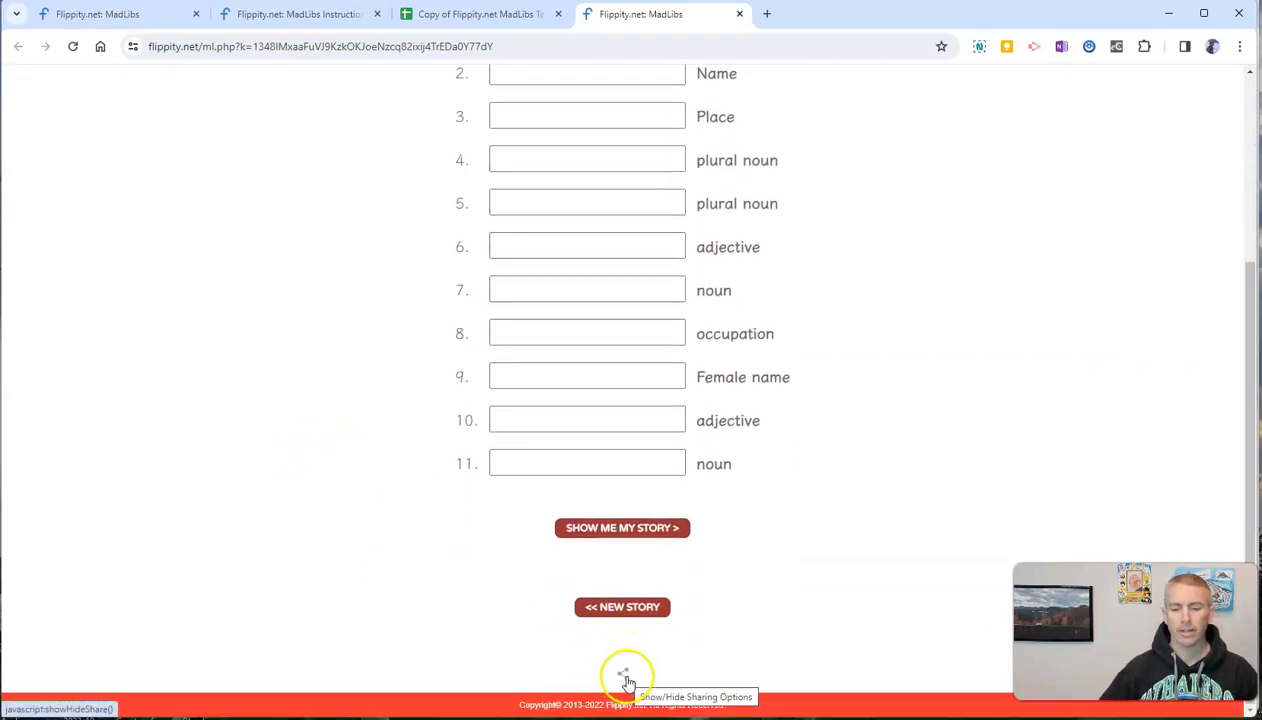
# - Reveal the page's sharing link, view its QR code, and return to the Camping form
pyautogui.click(622, 674)
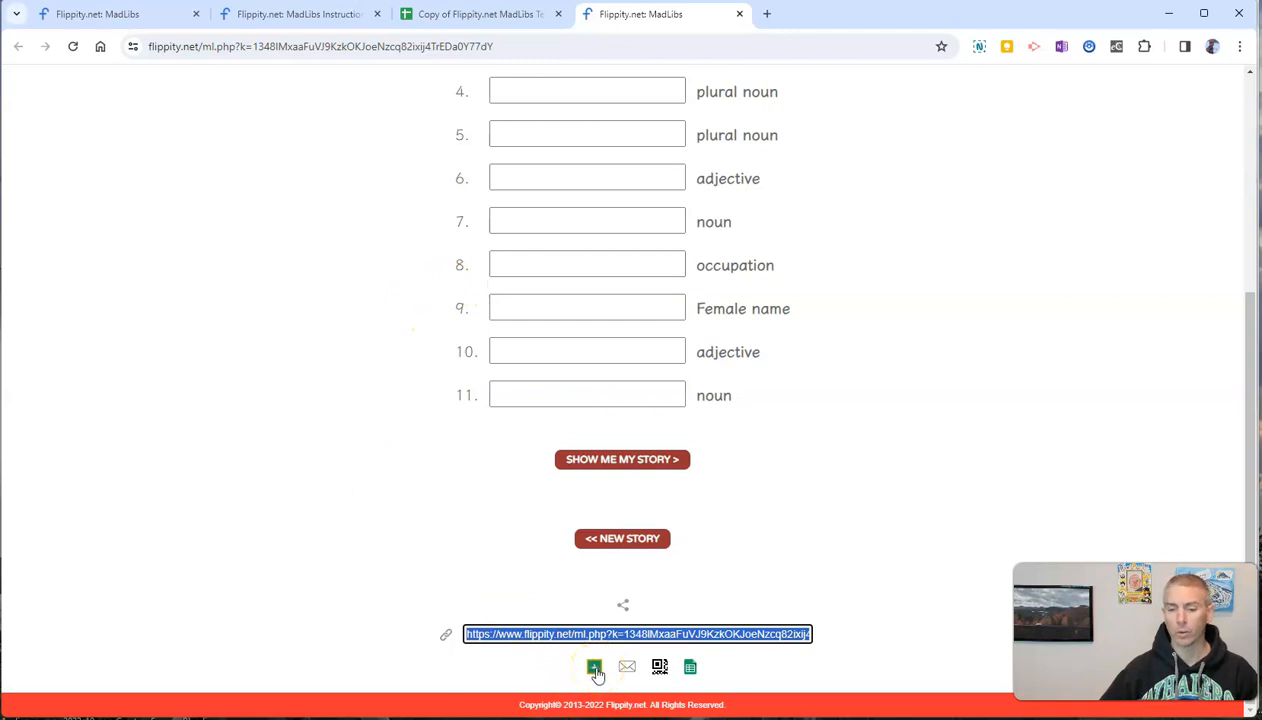
pyautogui.moveTo(659, 667)
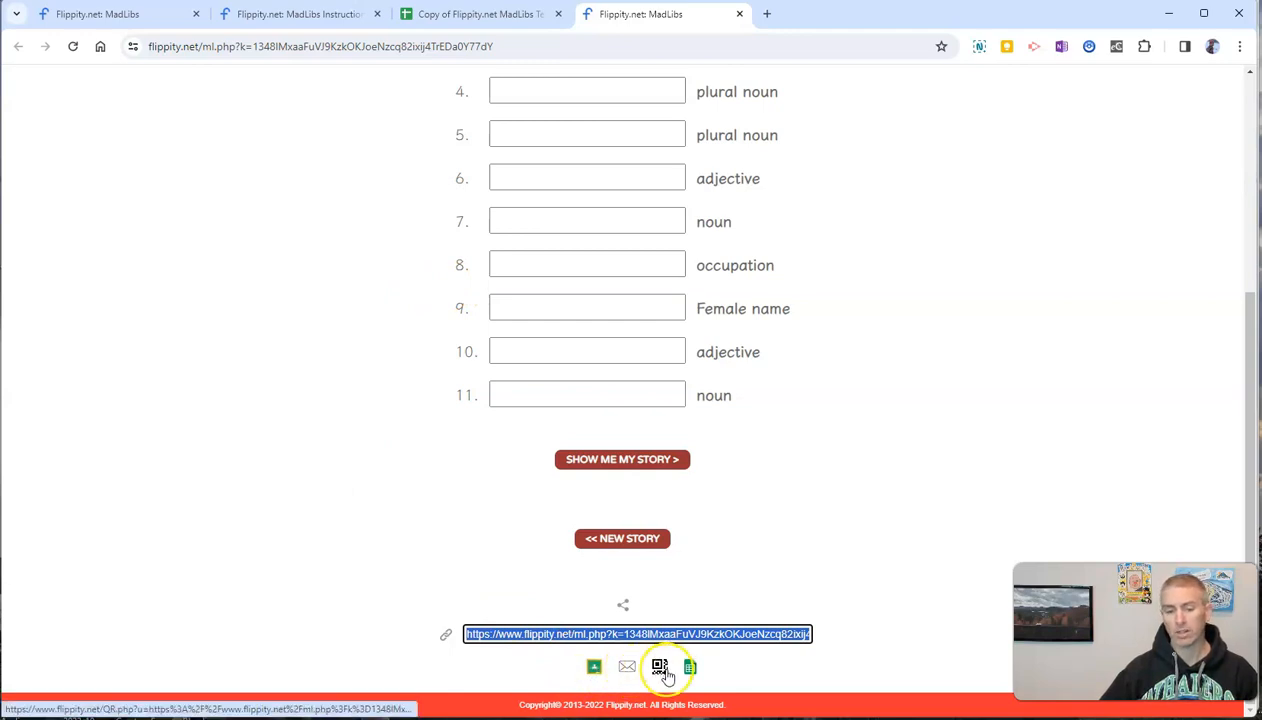
pyautogui.click(662, 668)
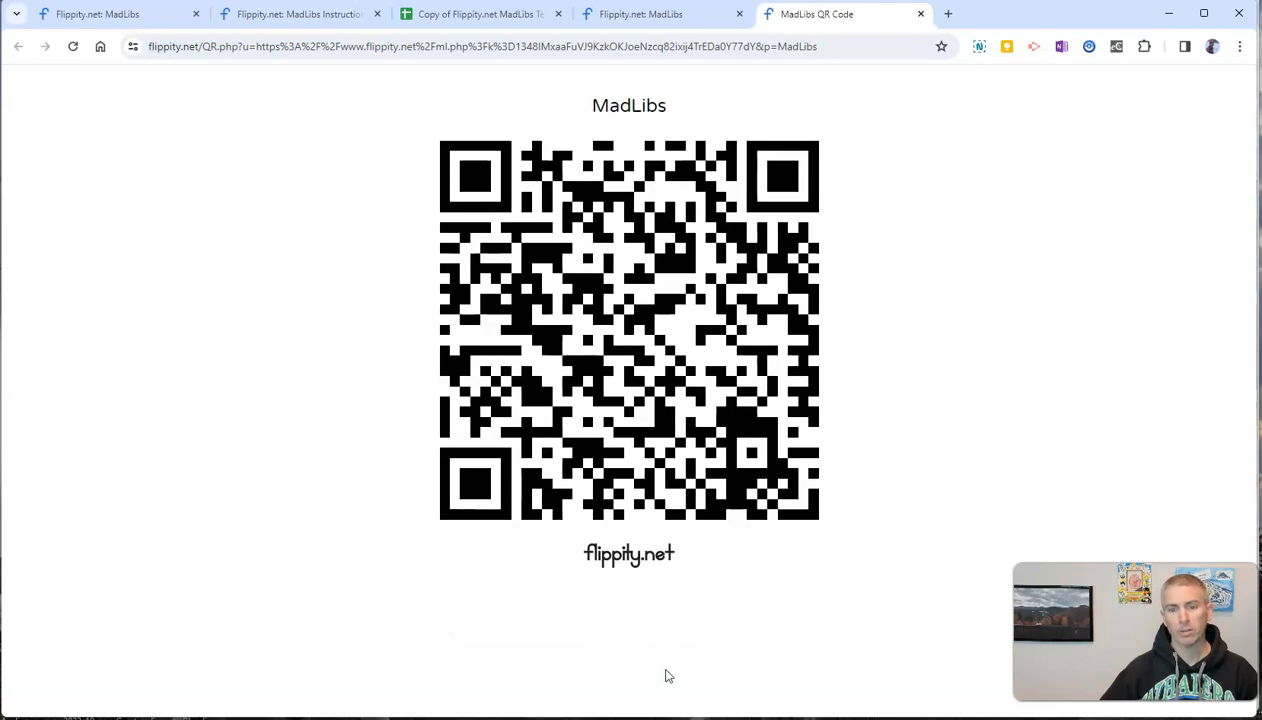
pyautogui.click(640, 15)
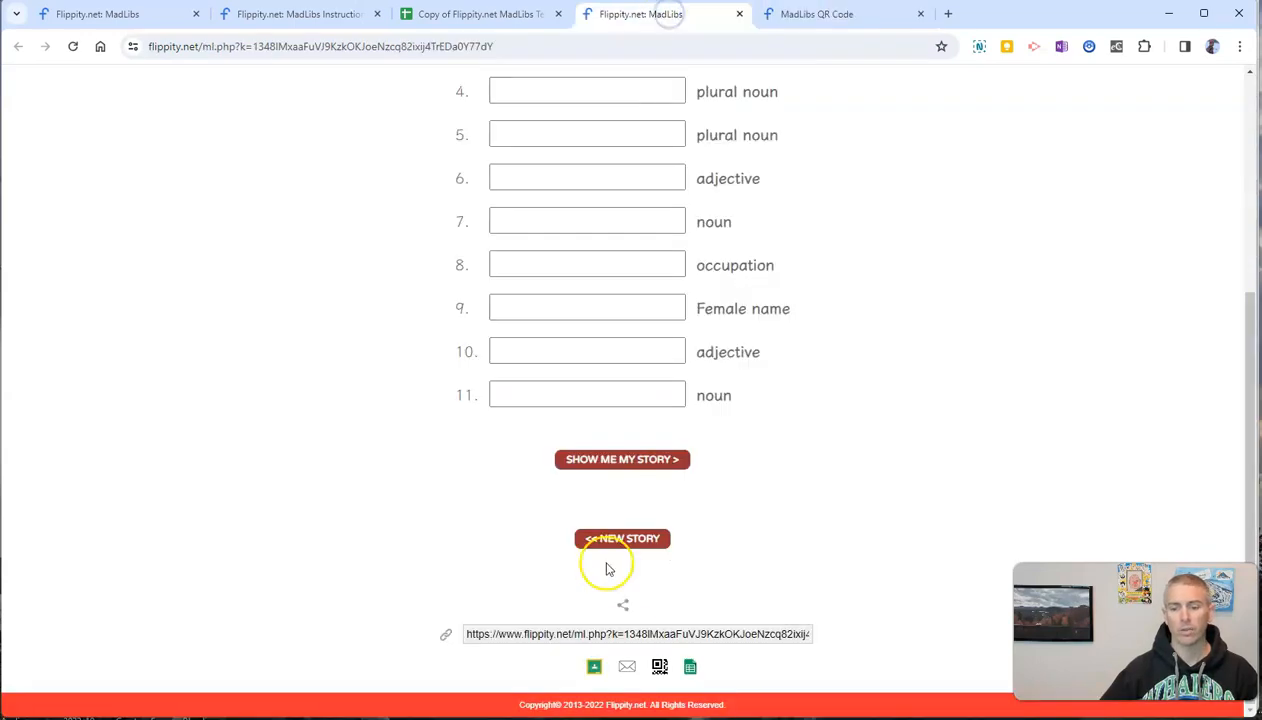
# - Return to the Flippity page showing the completed sample story 'The Trip'
pyautogui.click(622, 538)
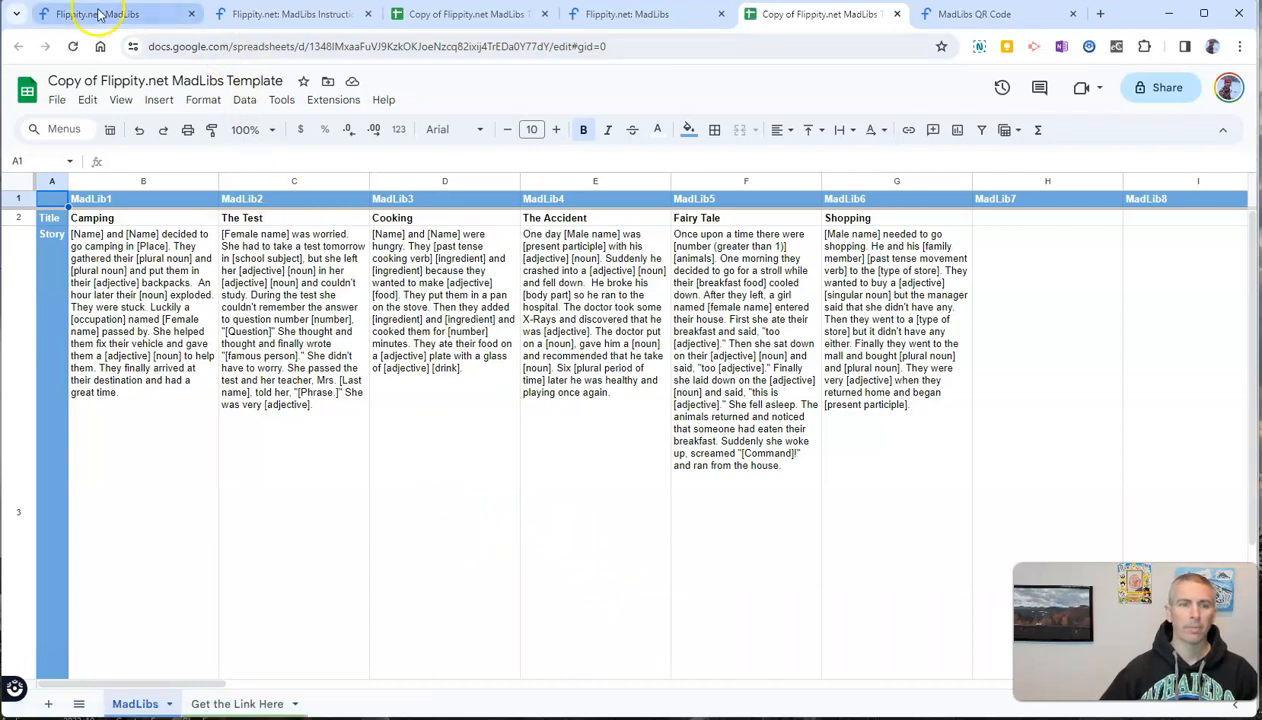
pyautogui.click(95, 17)
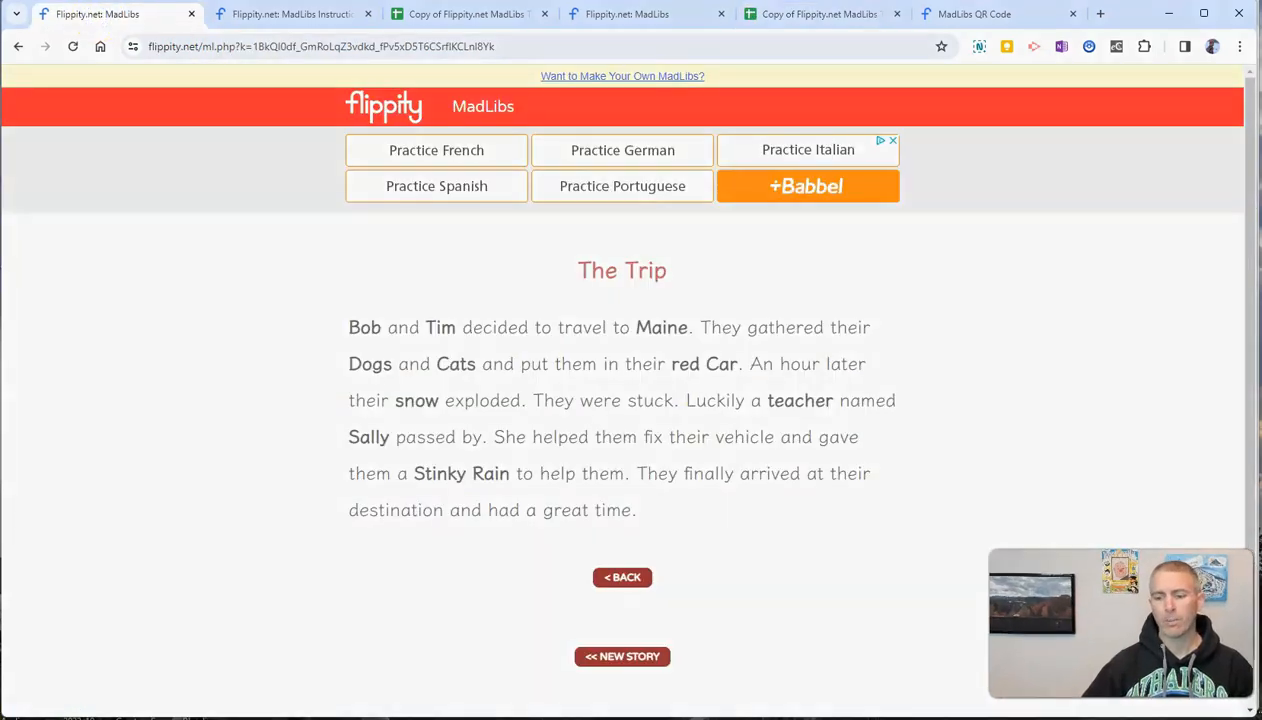